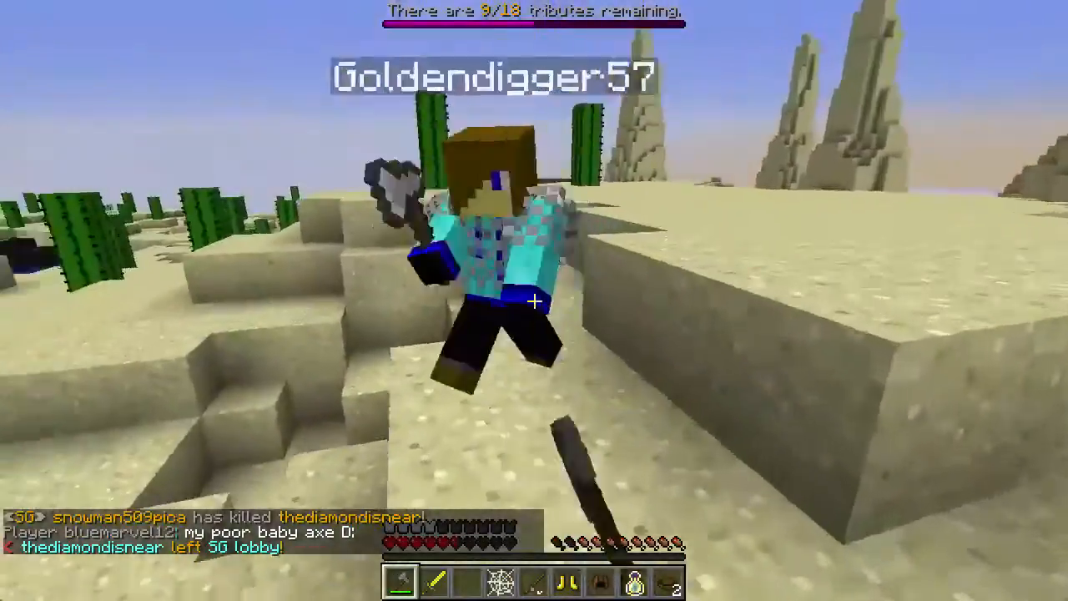
Search Google for ScreenFlow and view the Telestream ScreenFlow overview page.
key("e")
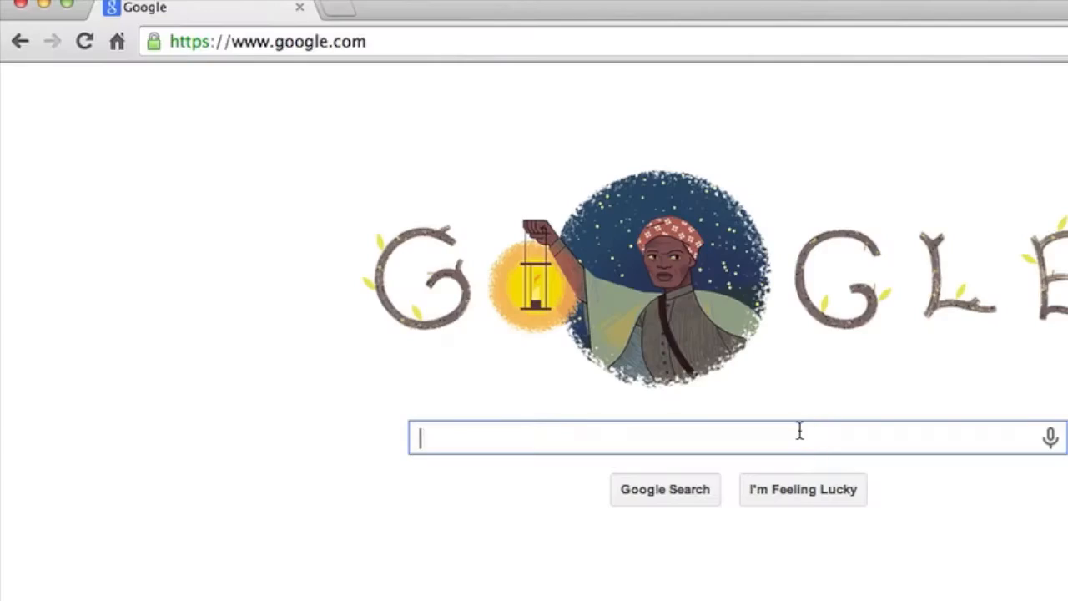
type("screenflow")
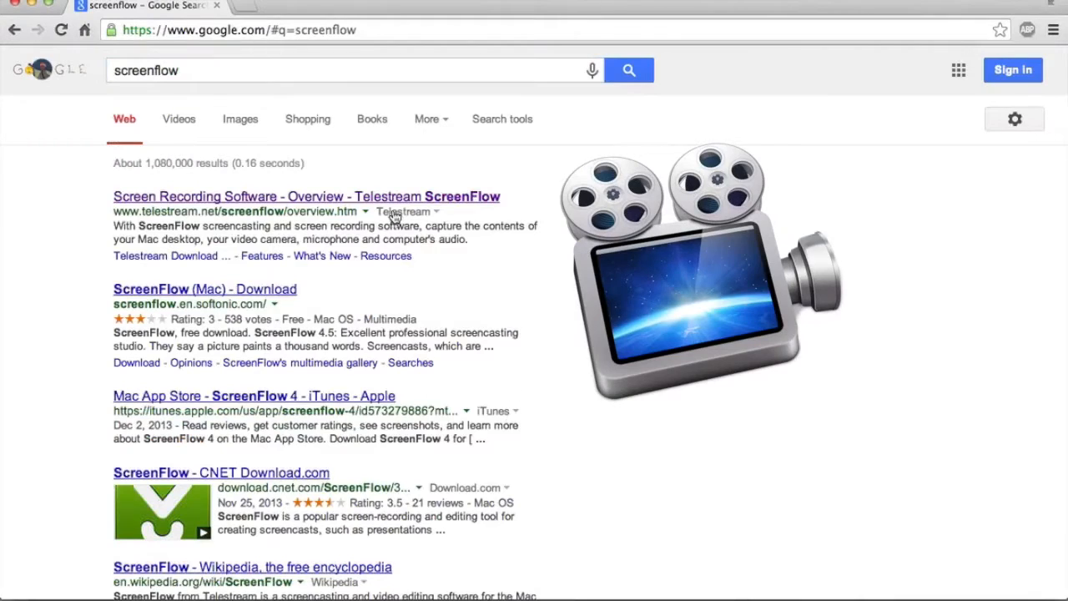
left_click(307, 197)
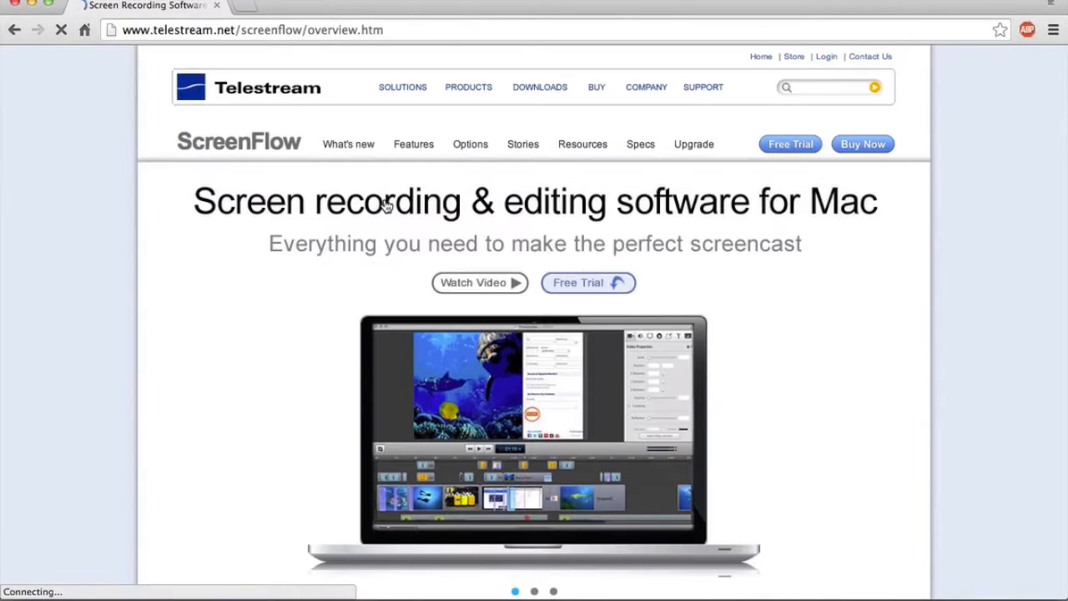
scroll("down", 3)
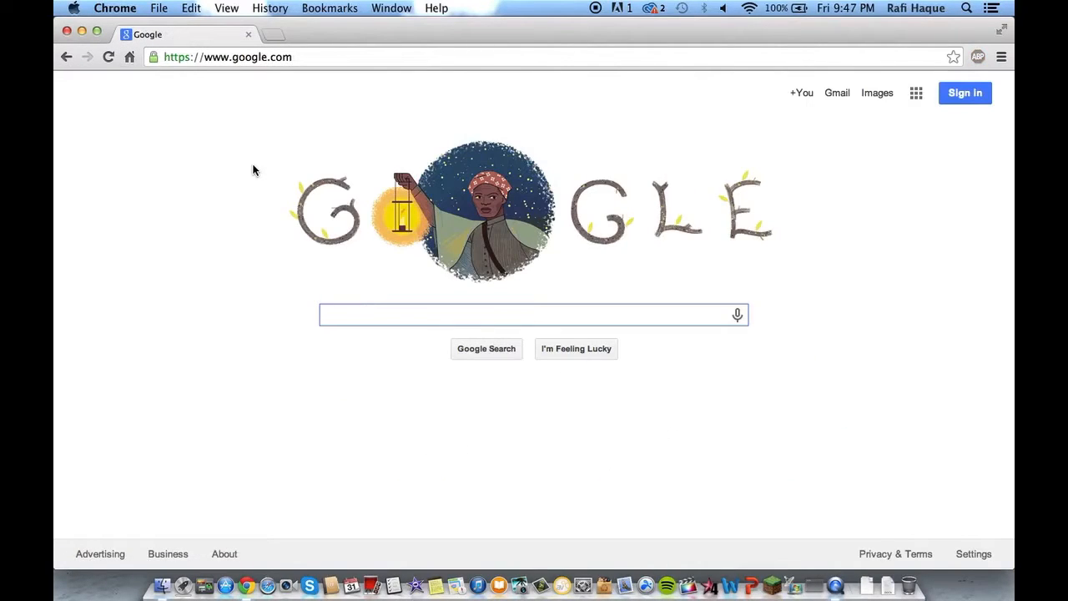
Search for handbrake, visit the official HandBrake website, and return to Google home.
type("handb")
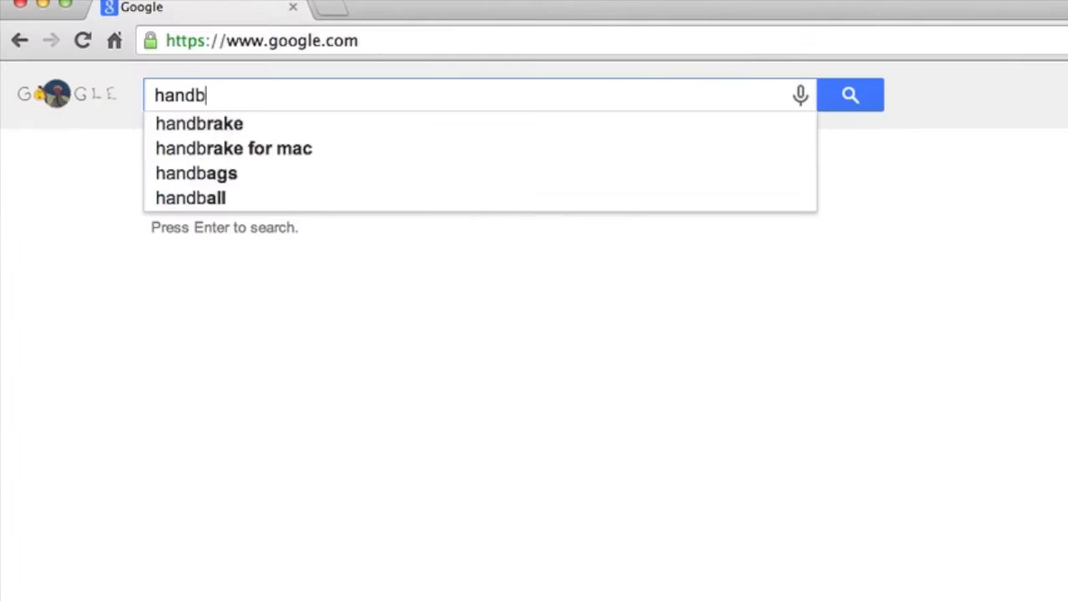
left_click(199, 124)
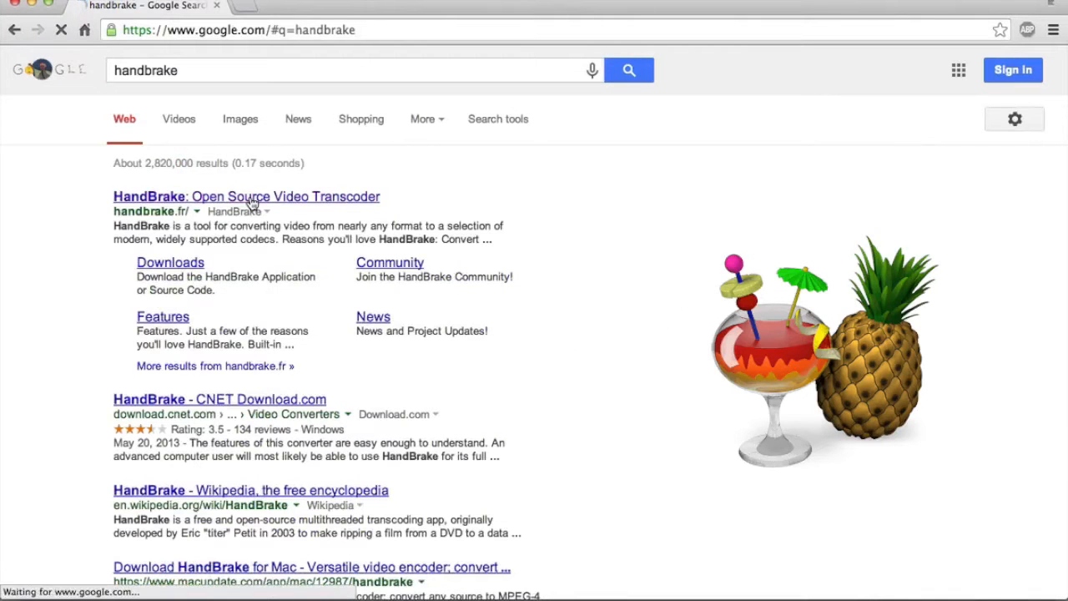
left_click(247, 197)
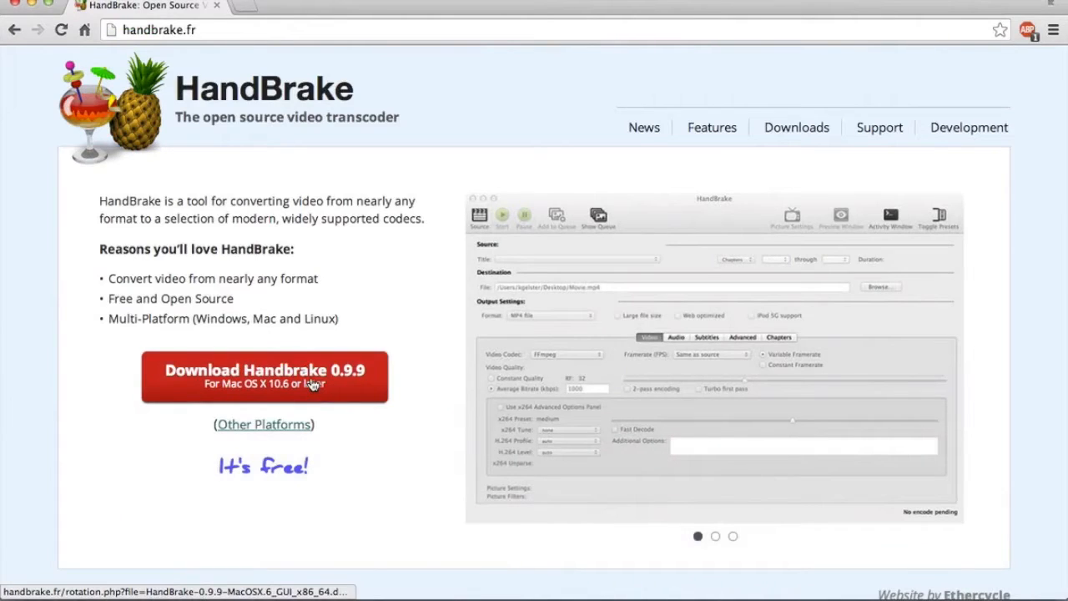
left_click(84, 30)
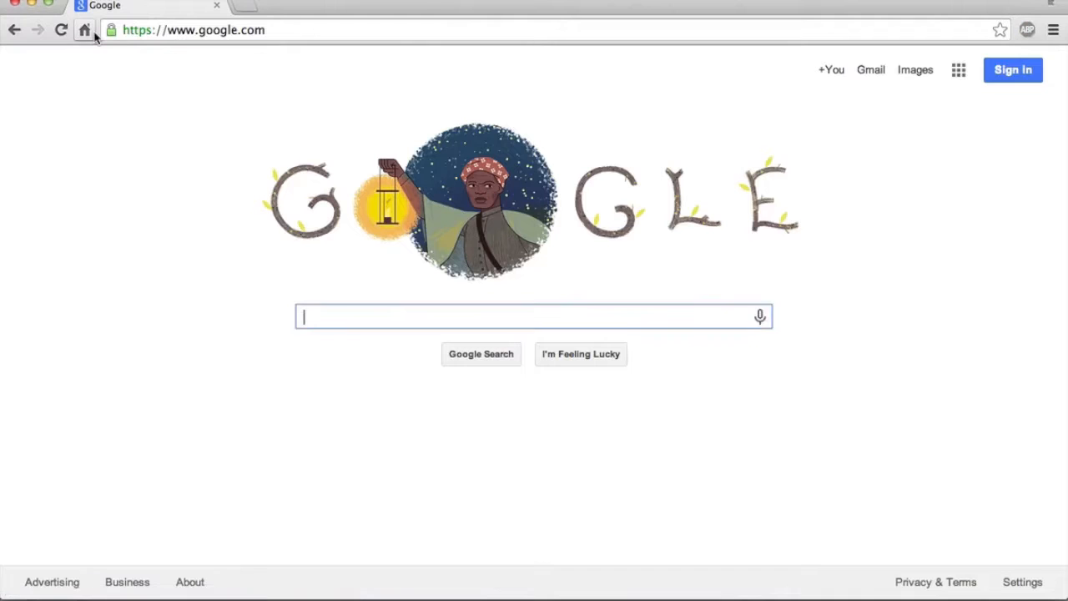
Search for optifine from the suggestions and open a search result.
type("optif")
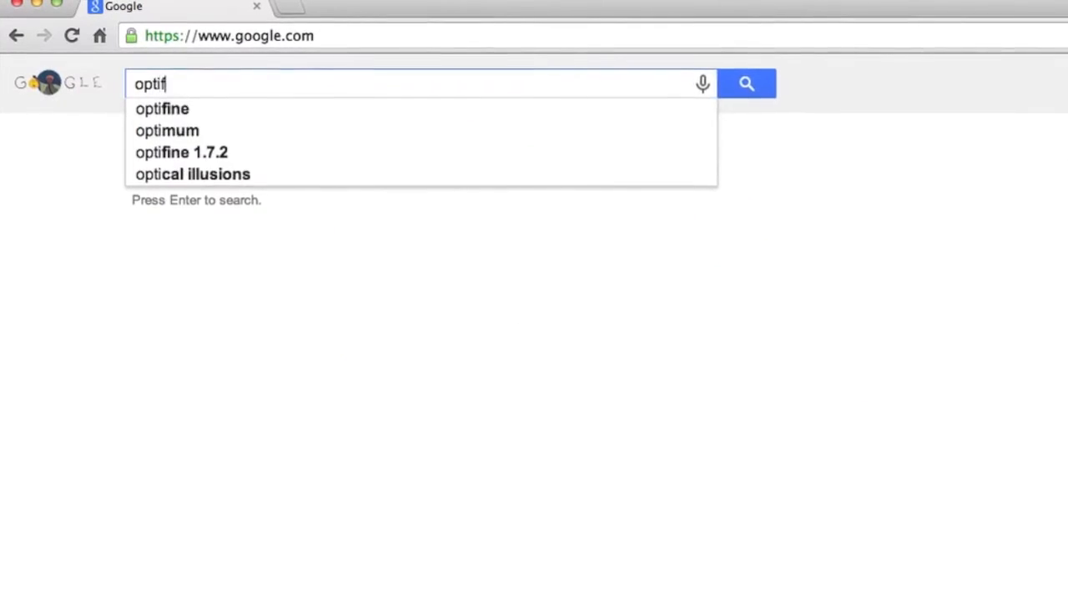
left_click(162, 108)
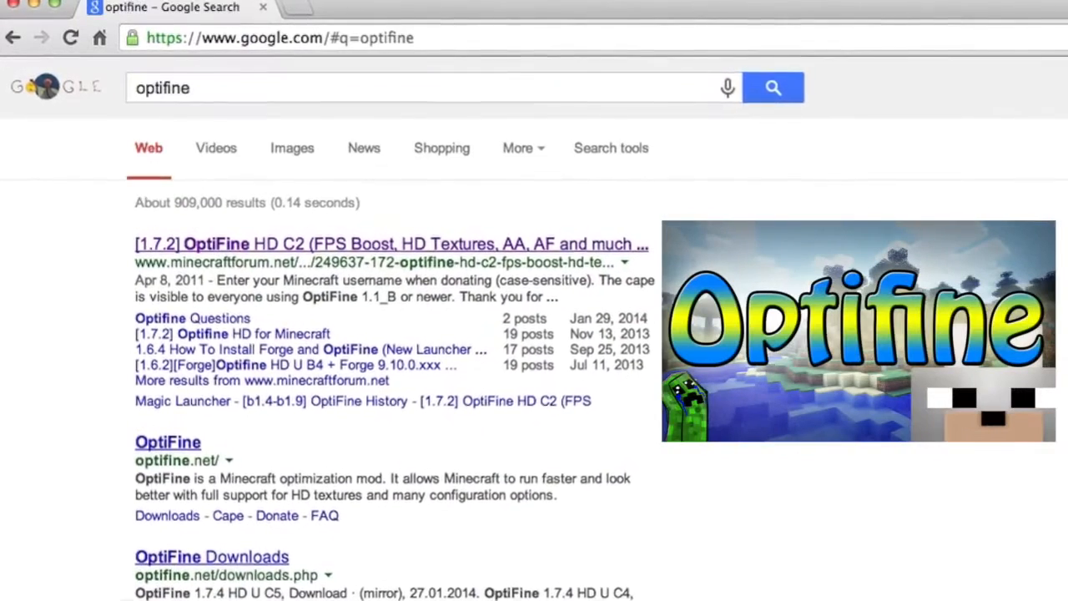
left_click(390, 243)
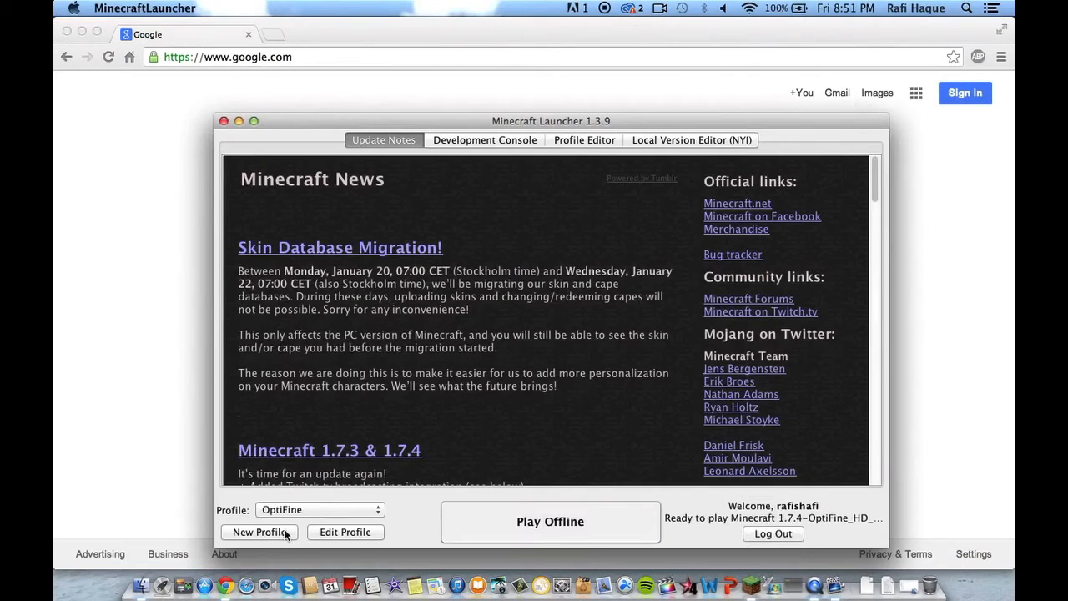
Create a new launcher profile named 720p with a custom resolution width of 1280.
left_click(258, 532)
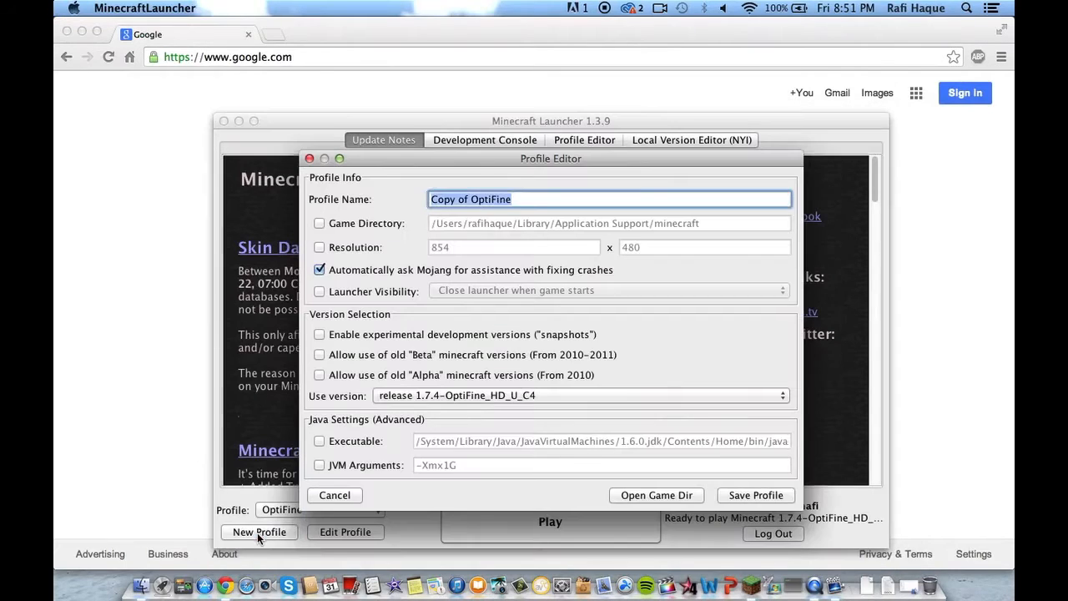
type("72")
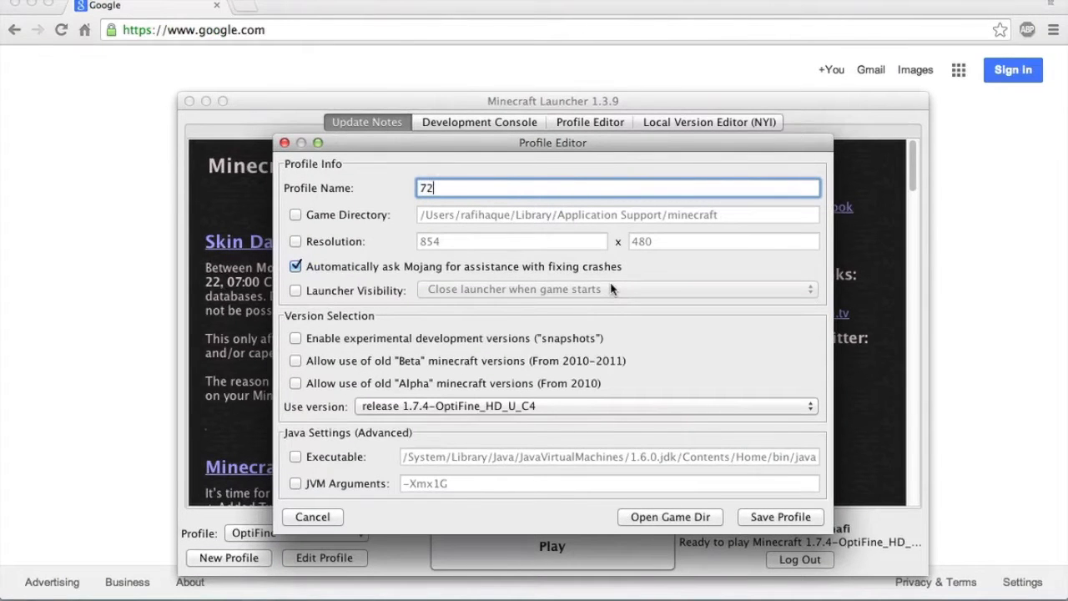
type("0p")
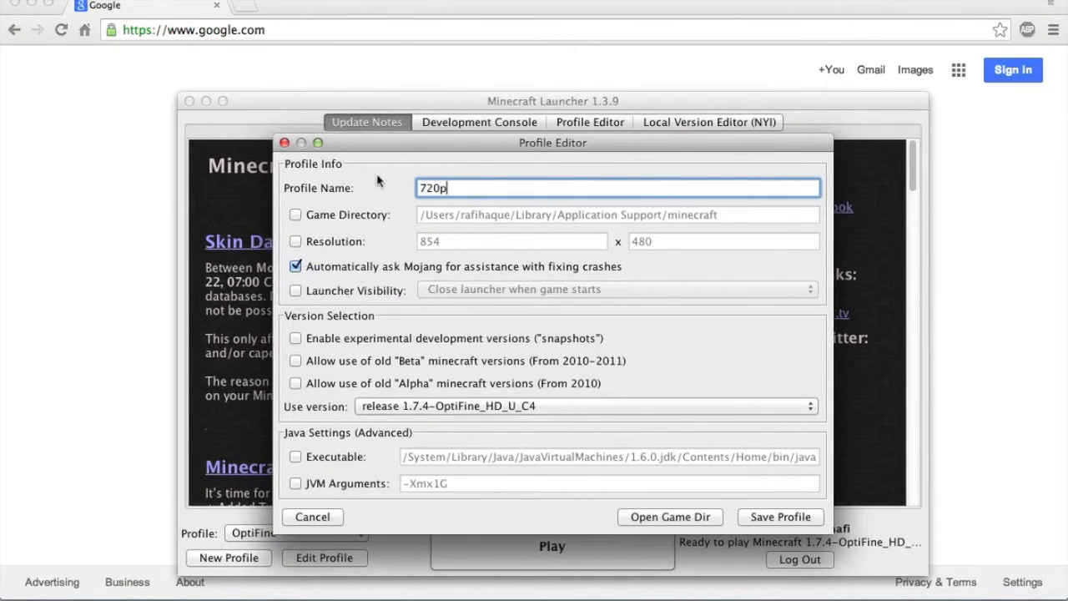
mouse_move(490, 150)
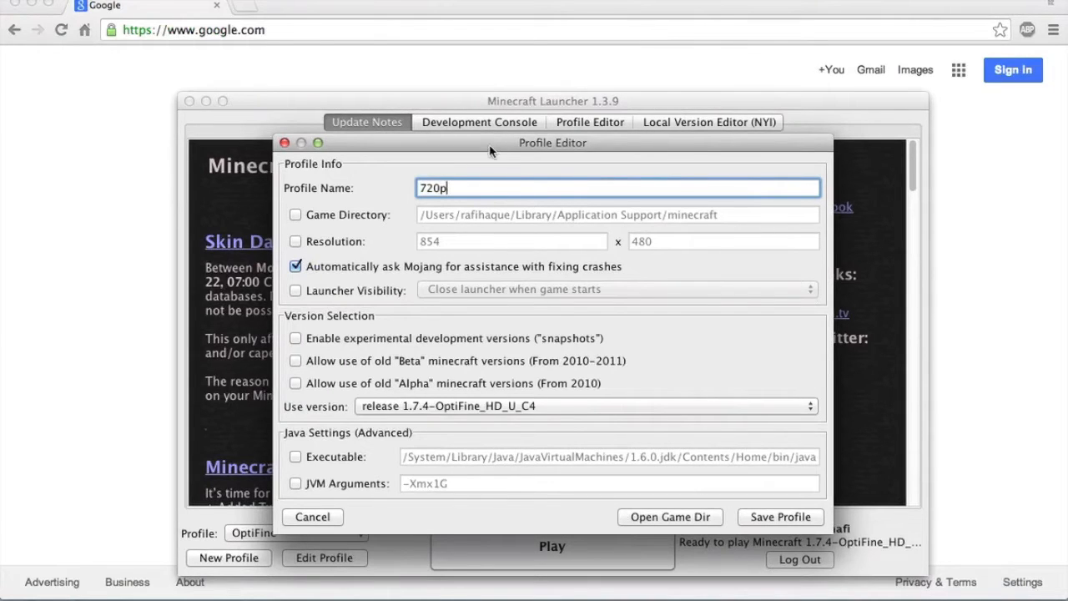
mouse_move(380, 364)
type("12")
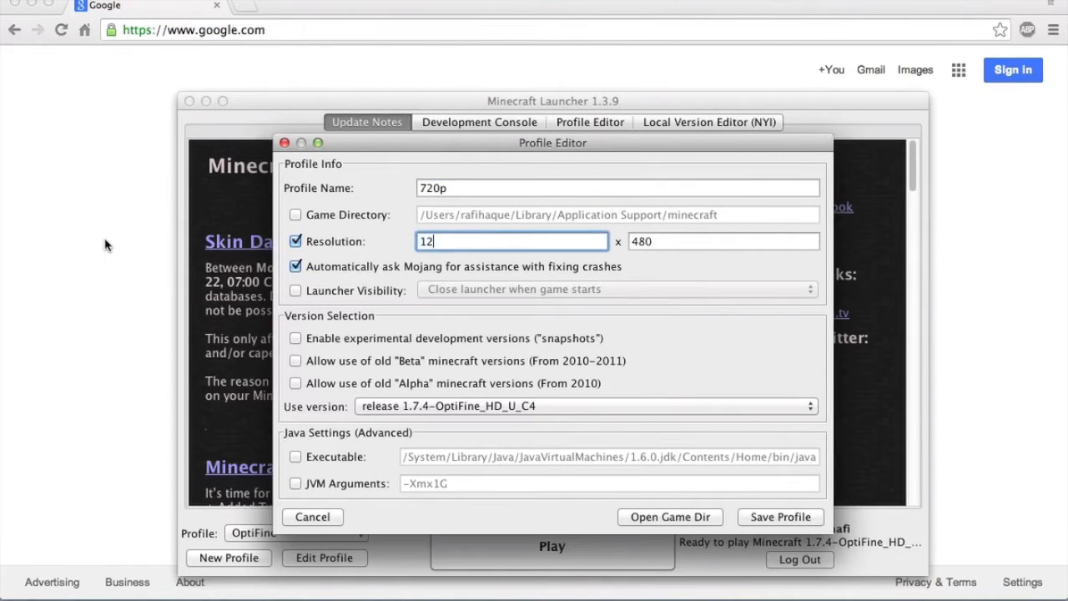
type("80")
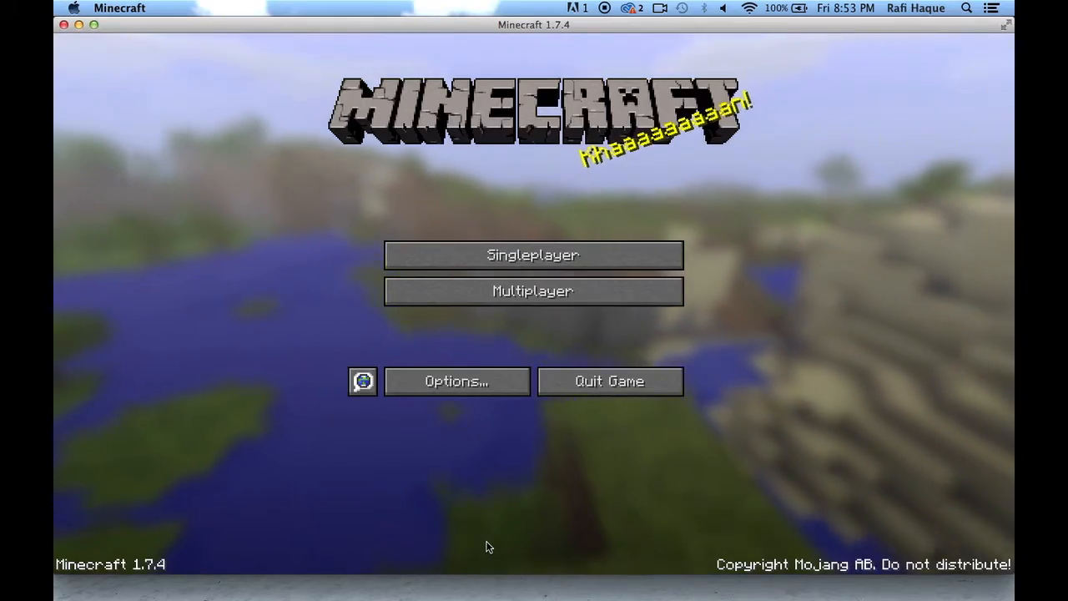
Enter Multiplayer from the title screen and connect to the server lobby.
left_click(532, 290)
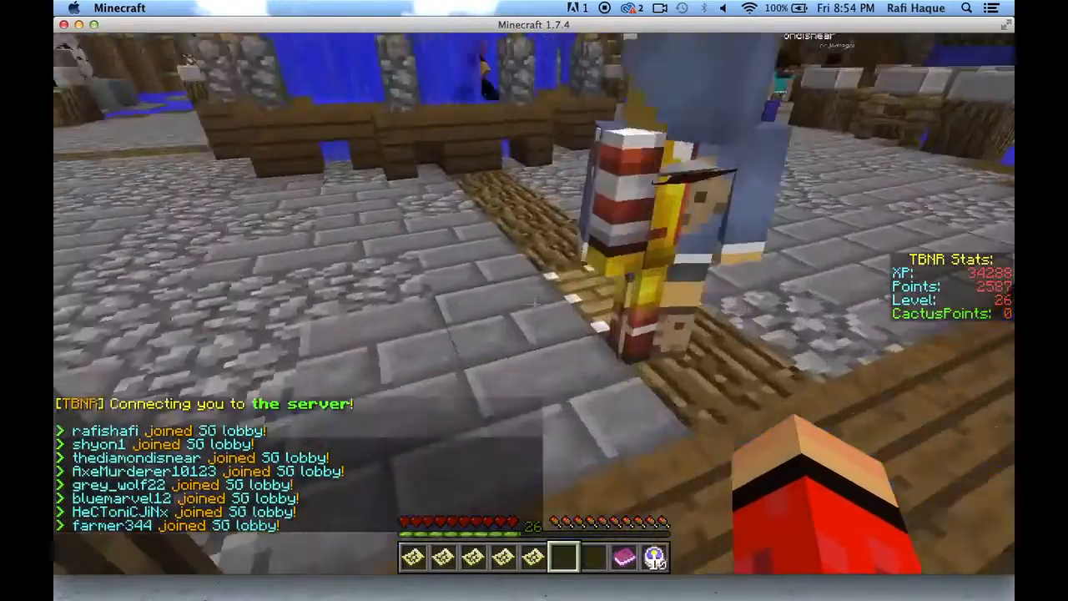
key("e")
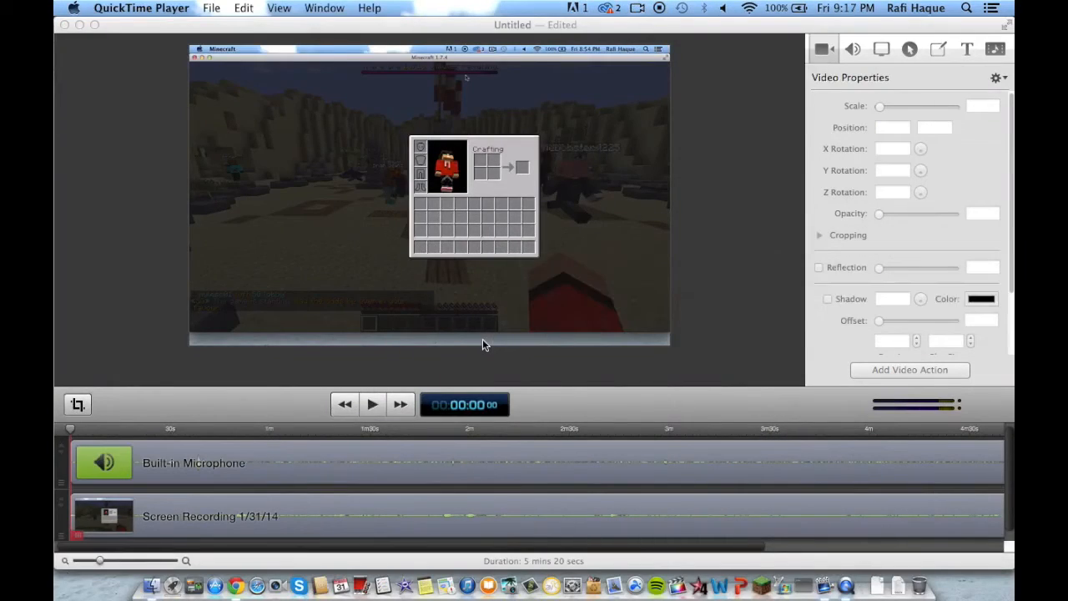
mouse_move(75, 397)
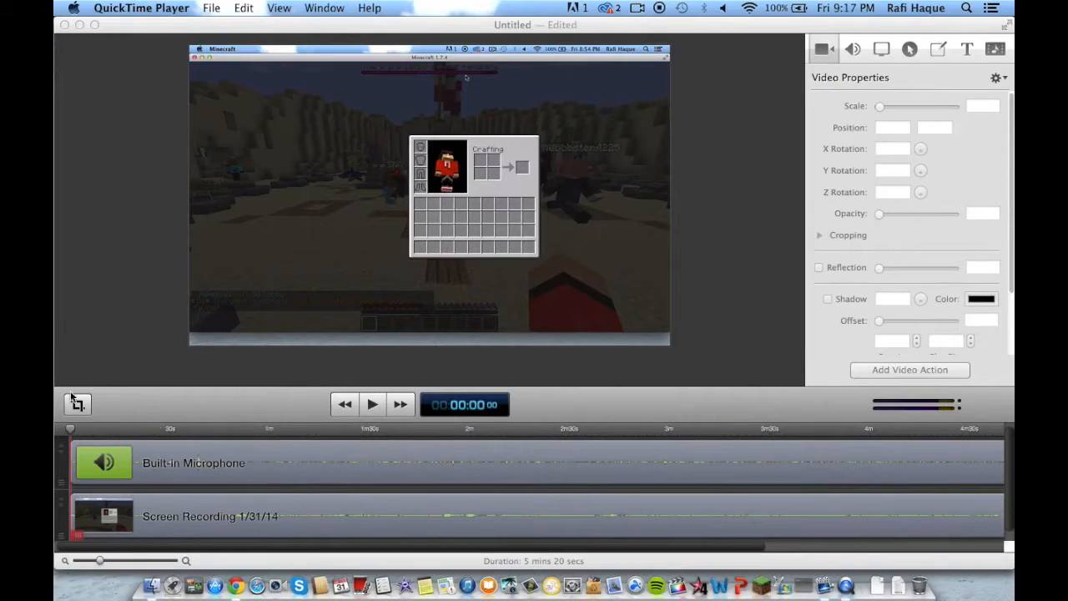
Select the Screen Recording clip and set its video position to 0 by 4.
left_click(123, 6)
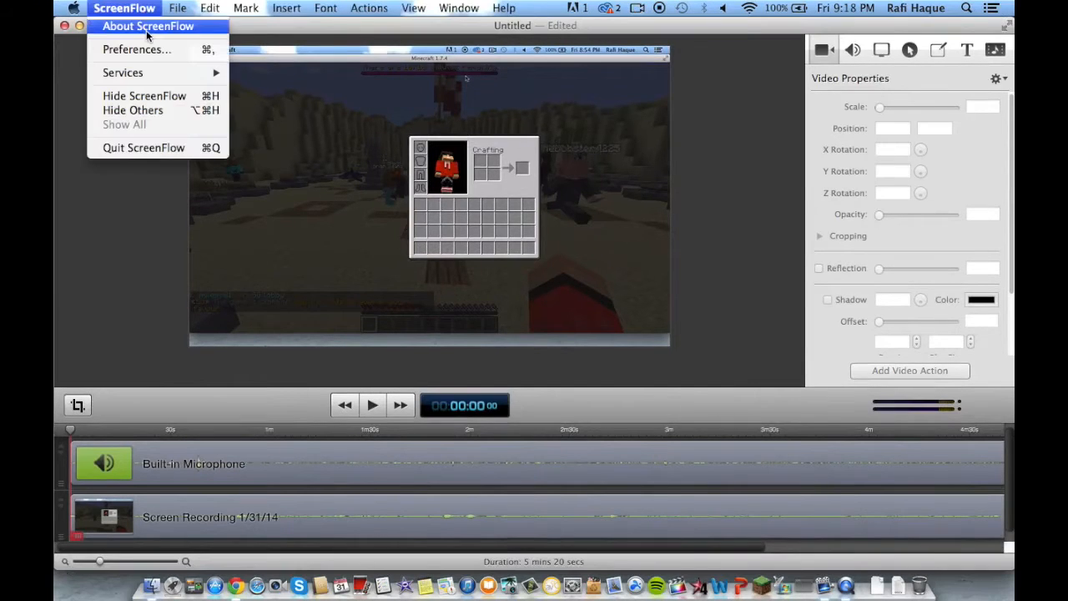
left_click(147, 27)
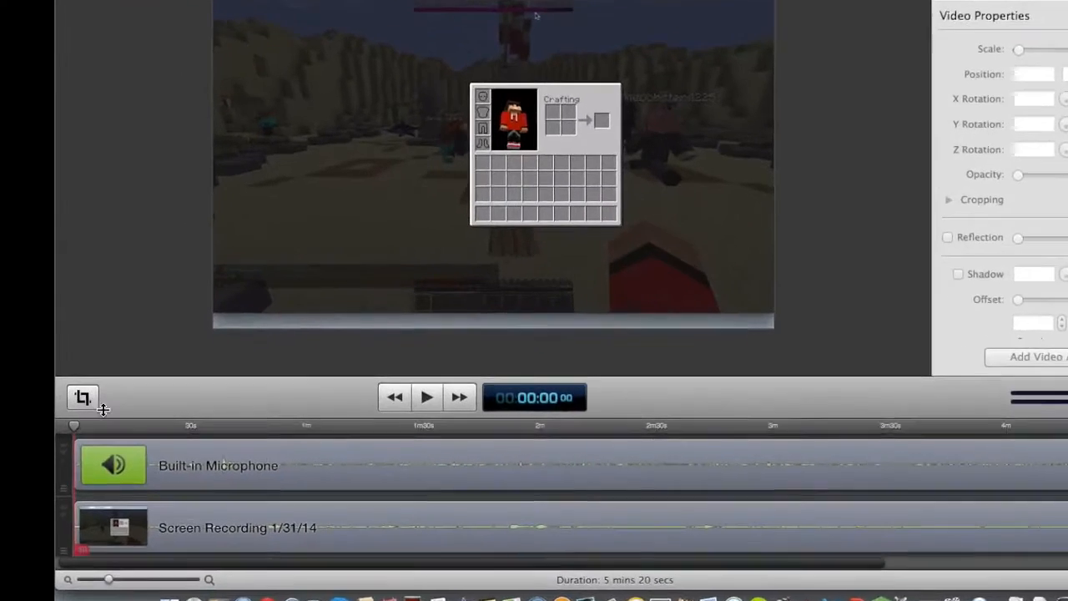
left_click(83, 397)
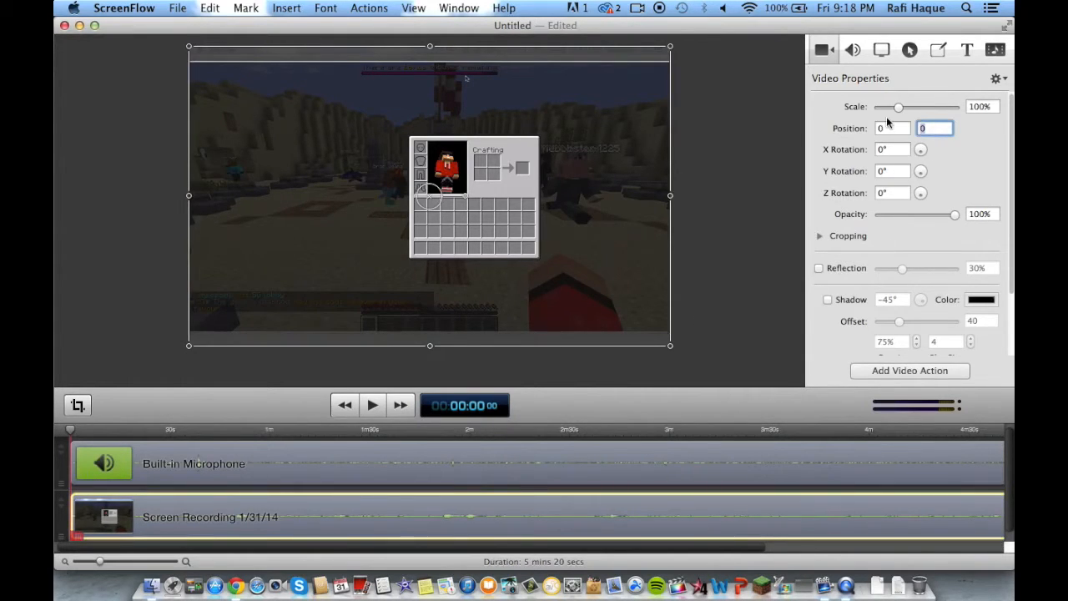
type("4")
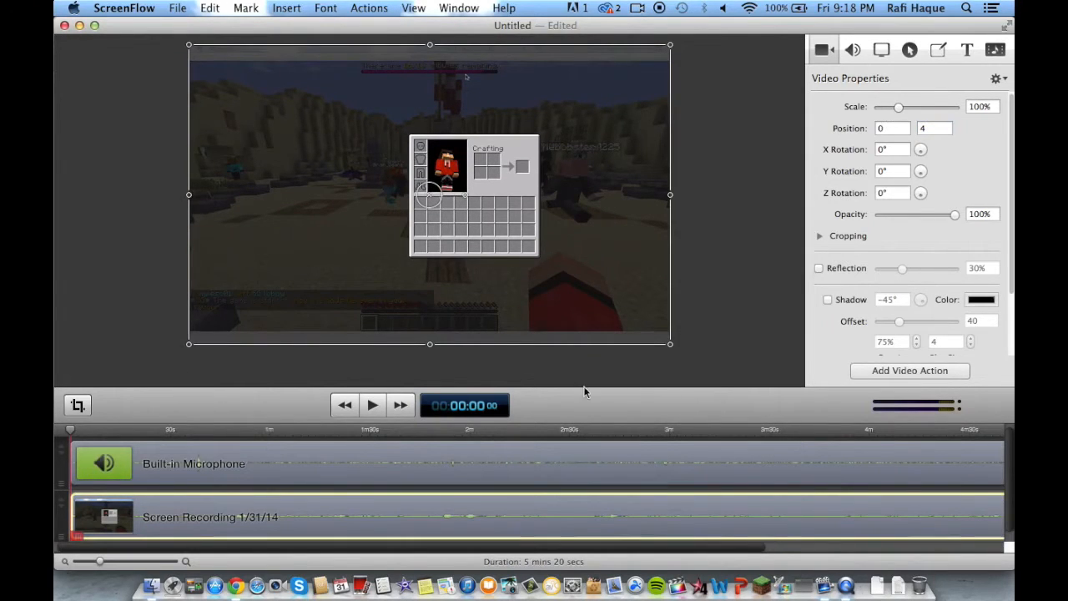
mouse_move(70, 431)
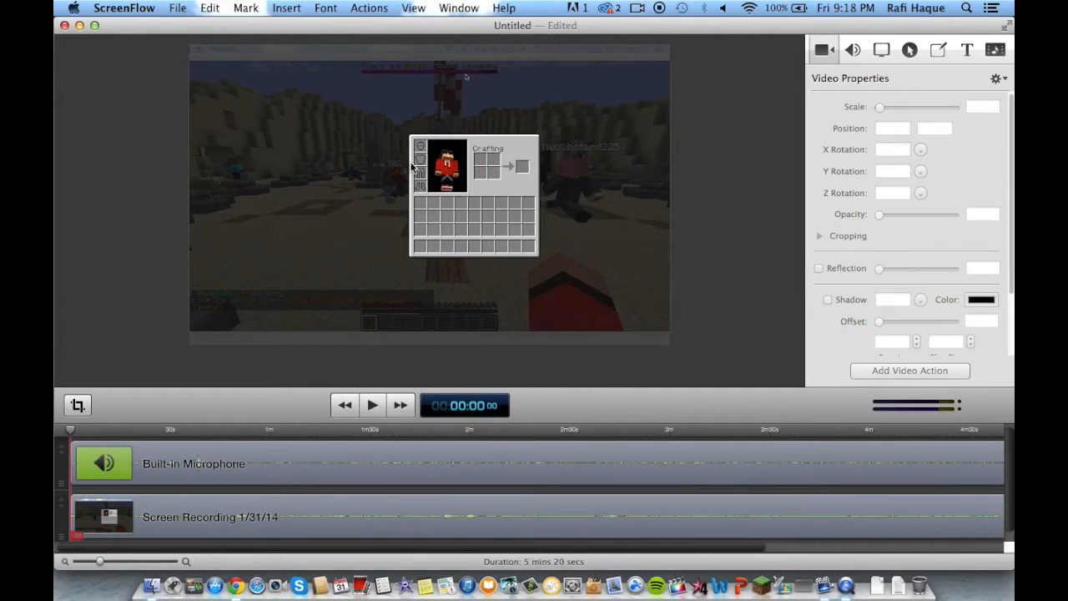
mouse_move(275, 468)
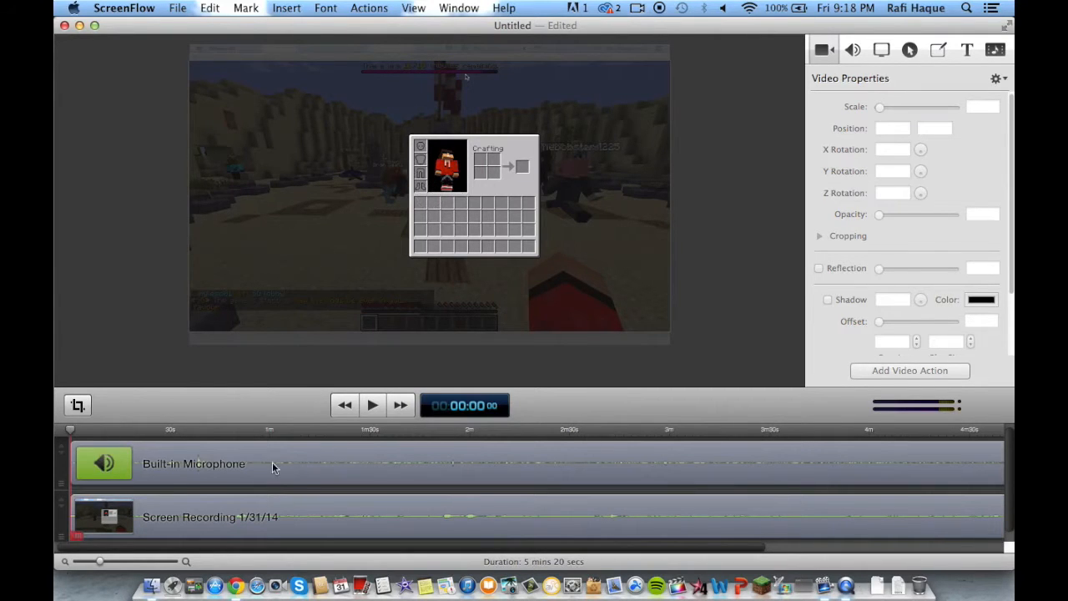
Start the project export from the Lossless preset.
left_click(176, 7)
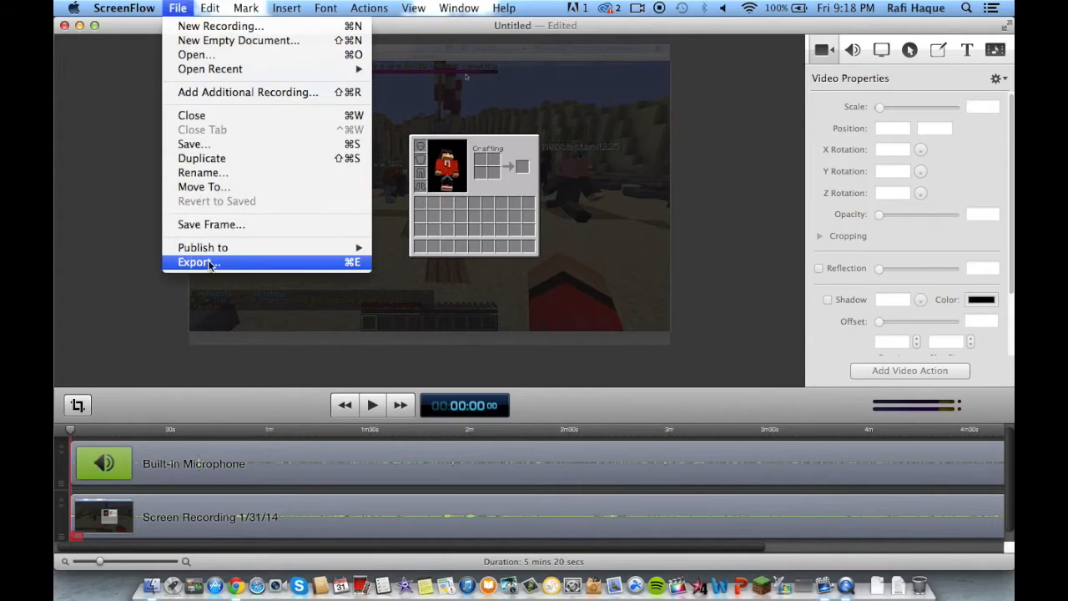
left_click(199, 262)
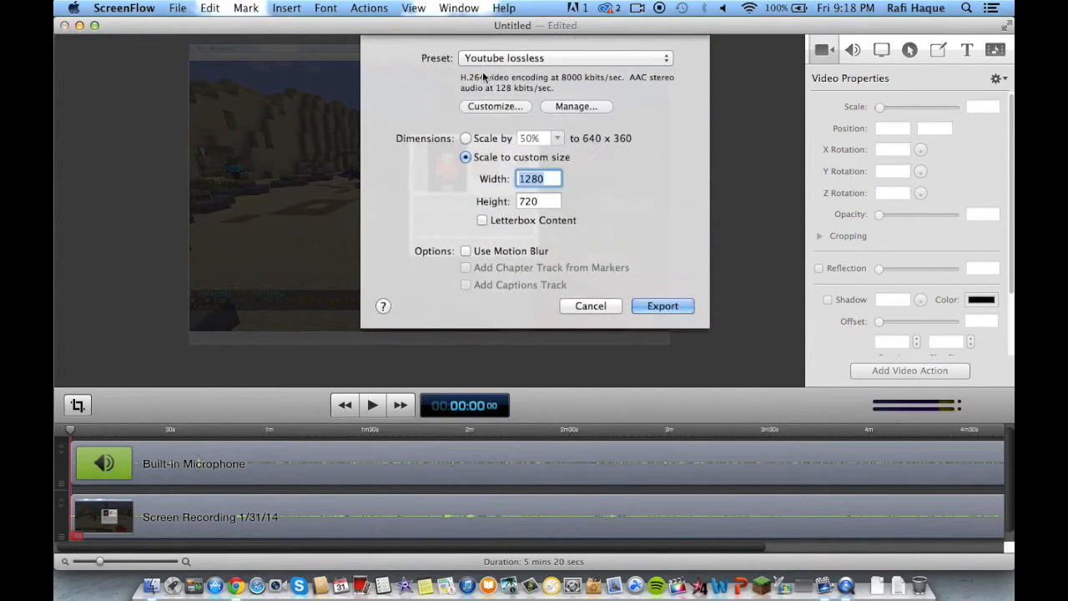
left_click(564, 57)
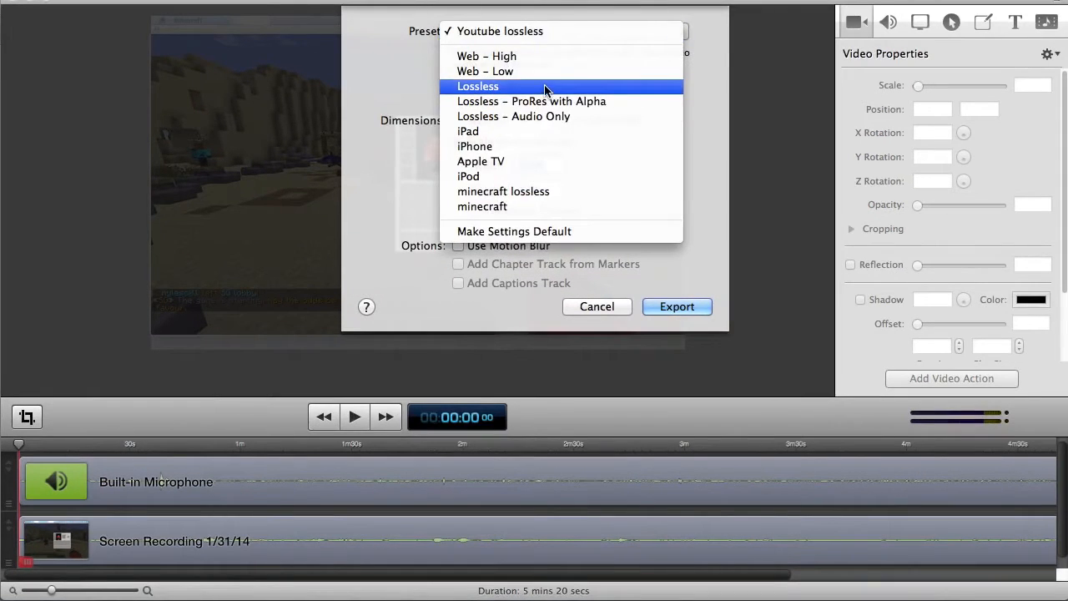
left_click(477, 87)
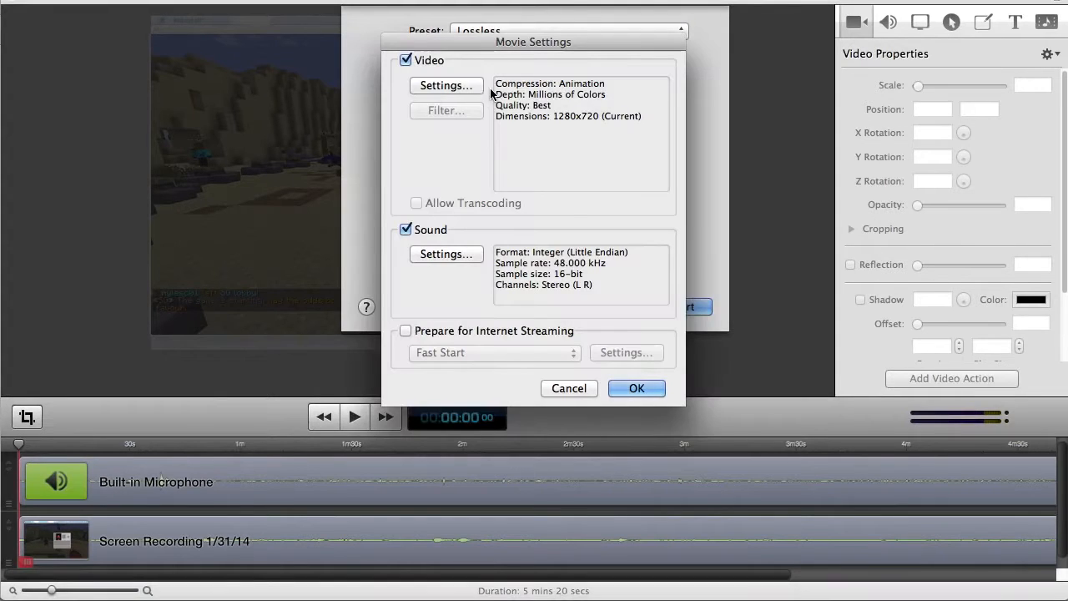
Set video compression to H.264 at 30 fps with frame reordering turned off.
left_click(445, 85)
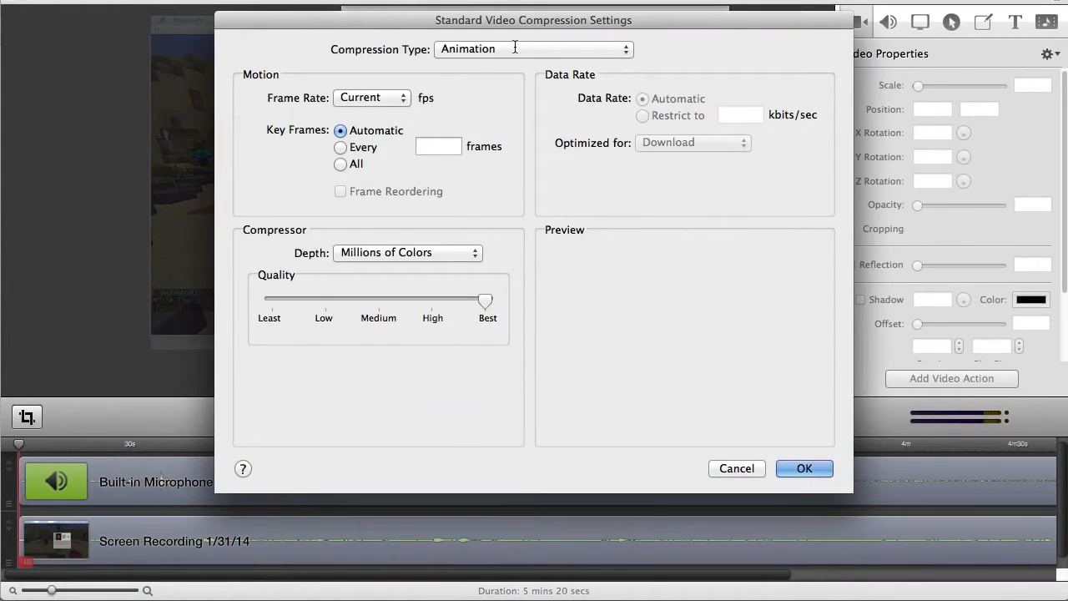
left_click(534, 48)
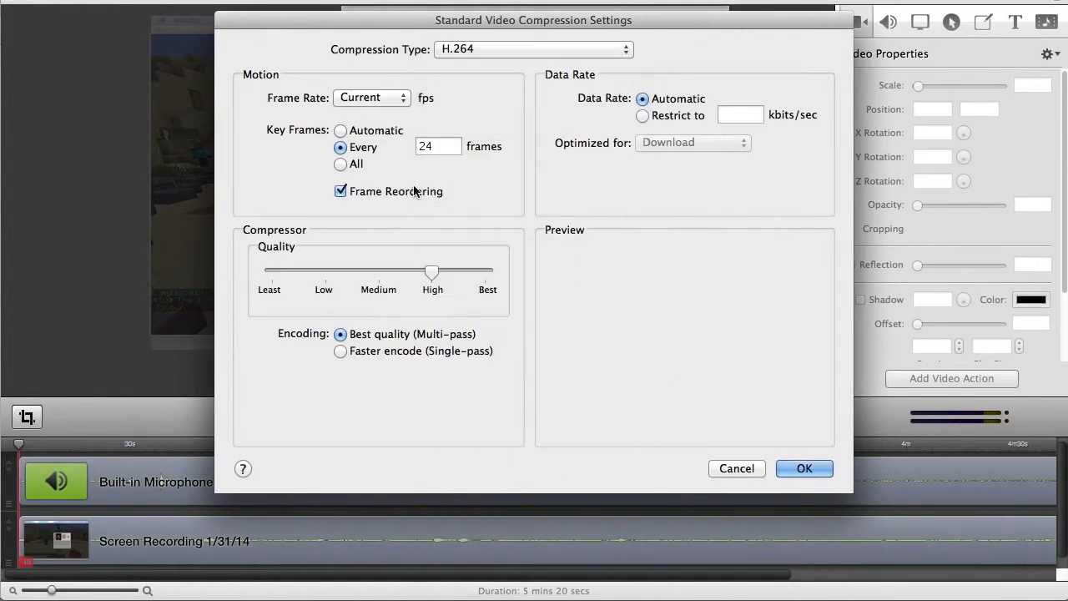
left_click(370, 97)
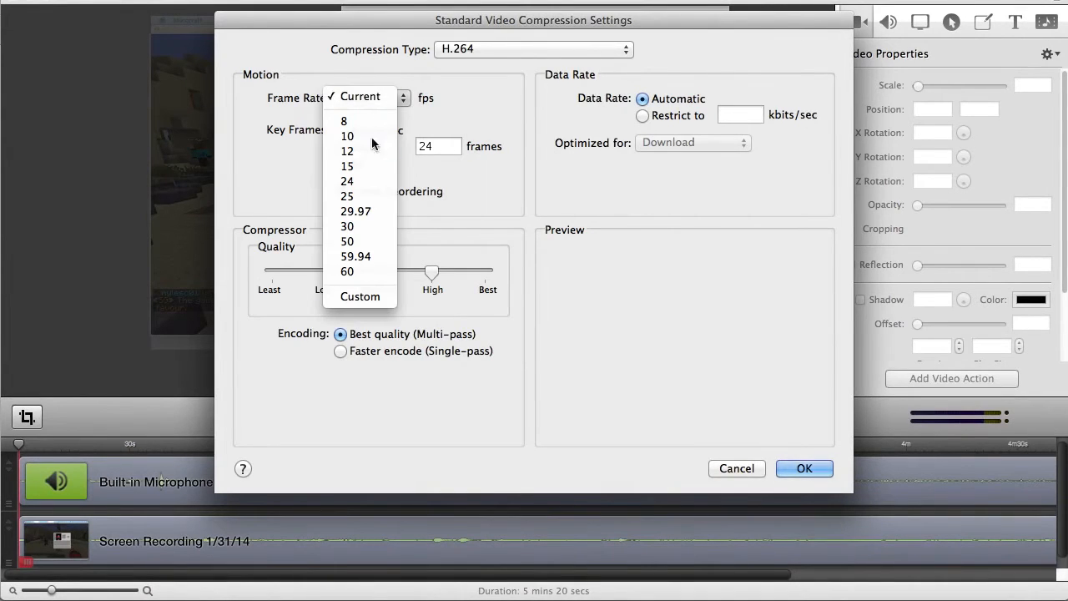
left_click(347, 227)
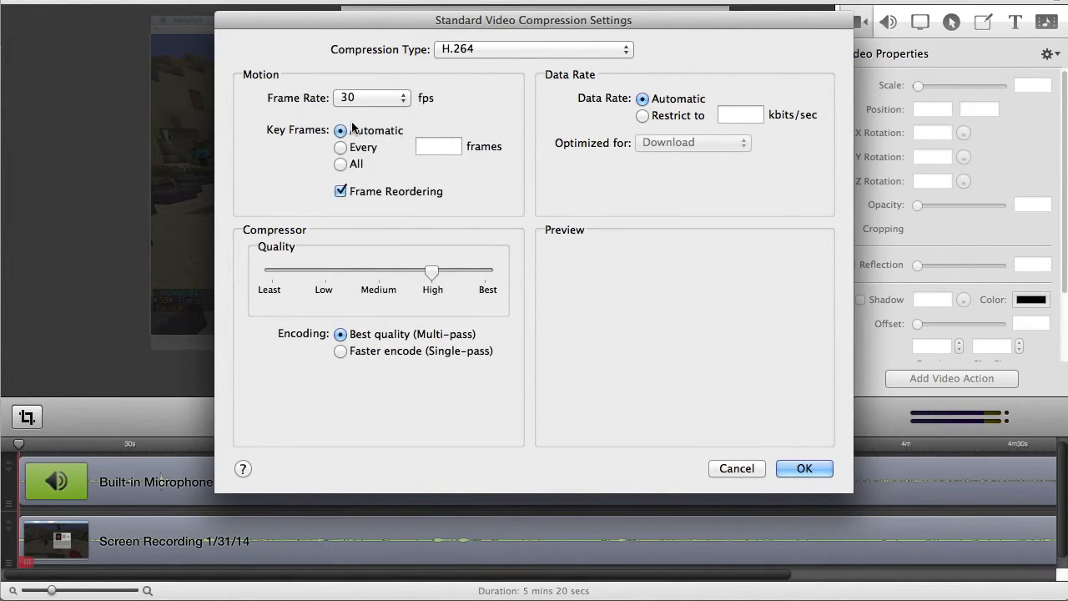
left_click(340, 191)
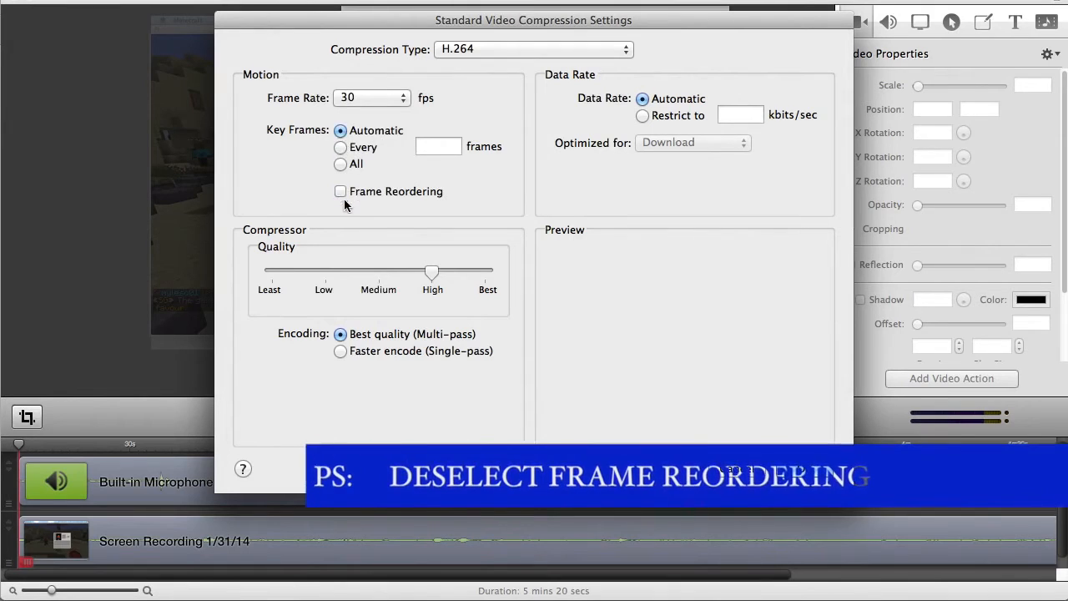
left_click(341, 350)
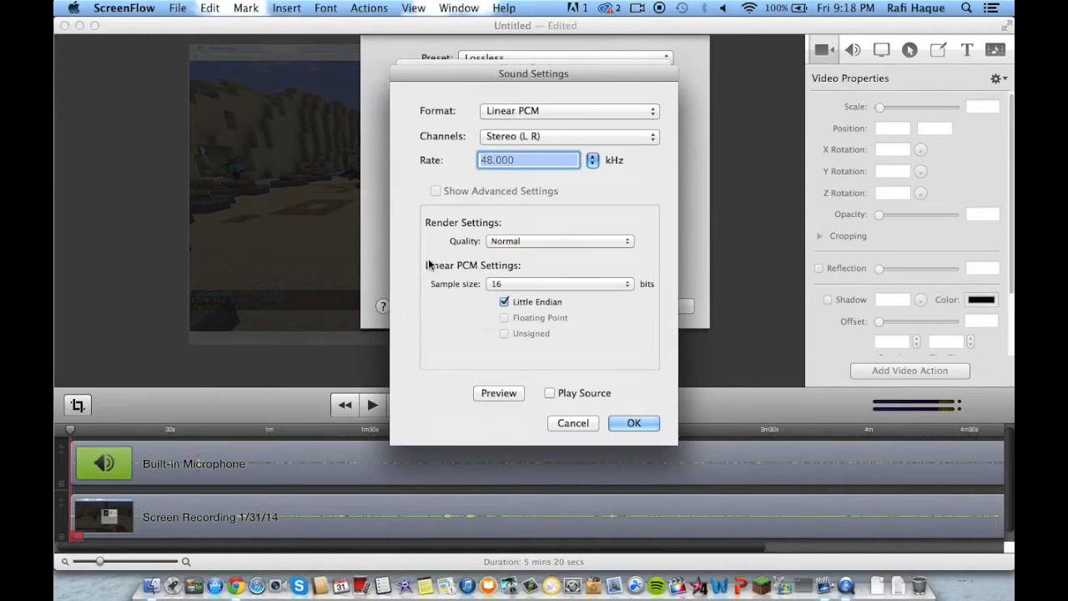
Set export audio to AAC at best quality and 192 kbps.
left_click(571, 110)
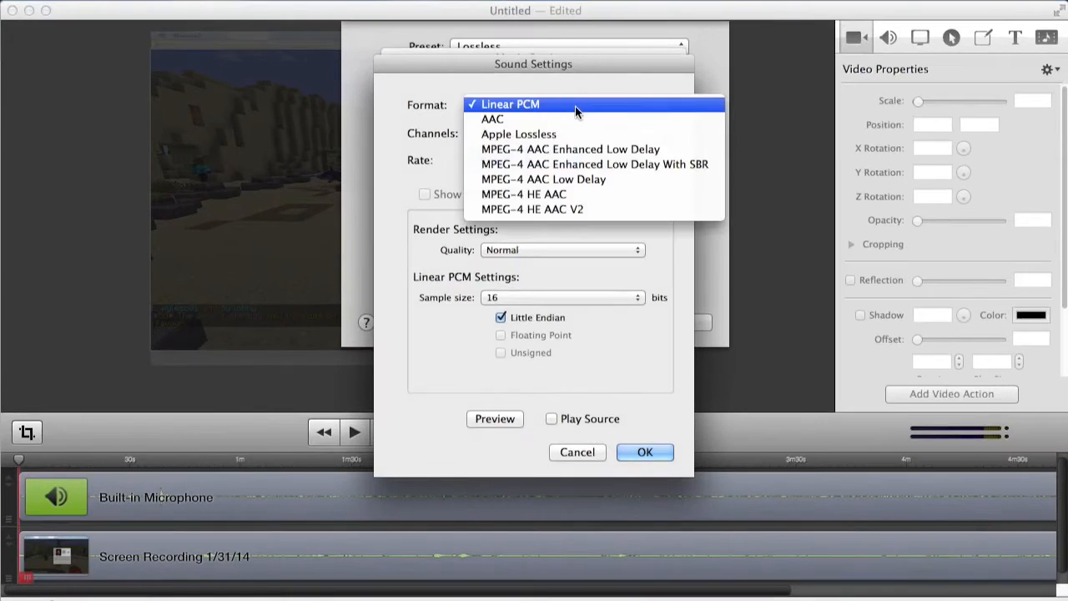
left_click(490, 119)
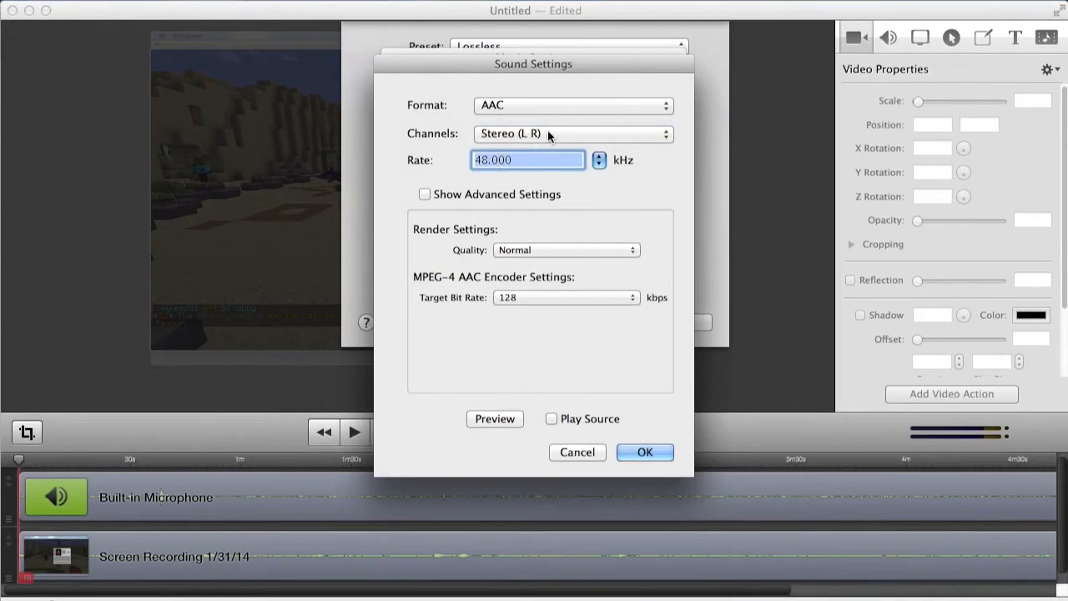
left_click(564, 250)
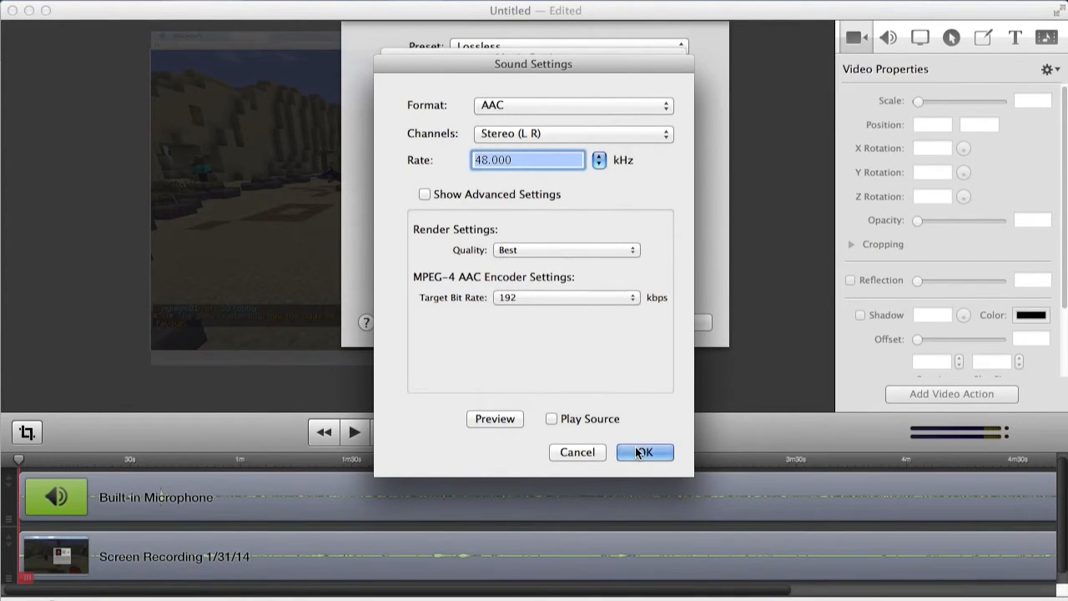
left_click(645, 451)
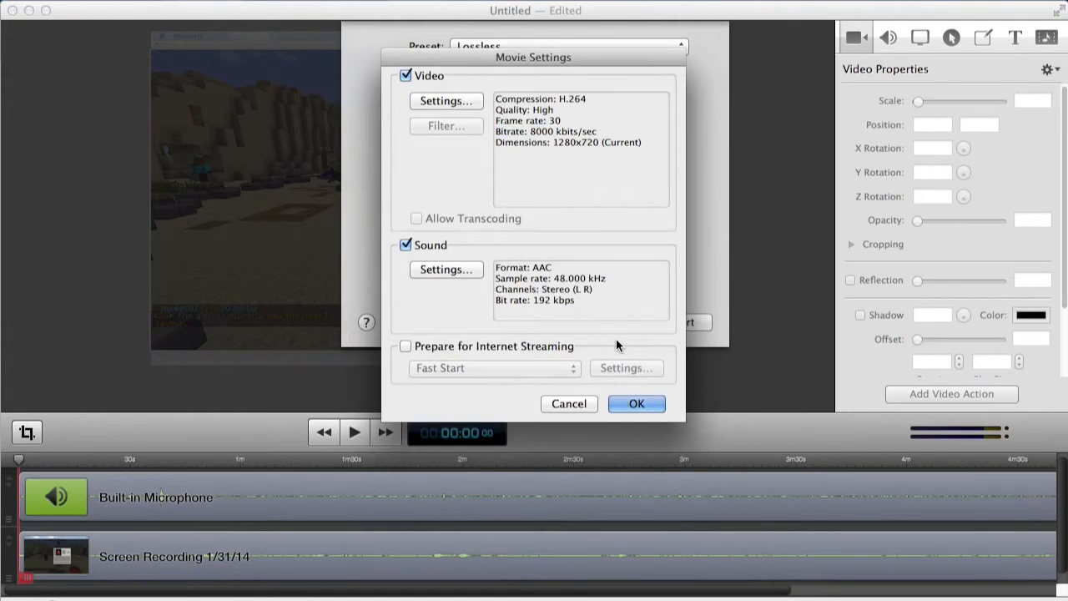
mouse_move(595, 298)
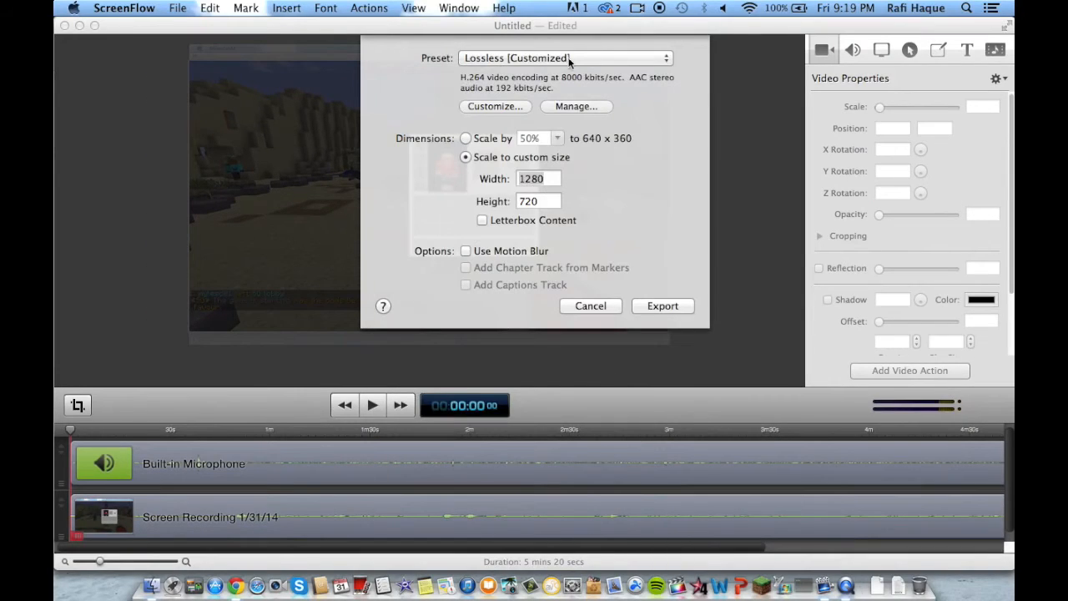
Copy the customized Lossless preset as Tutorial and select it for the export.
left_click(574, 107)
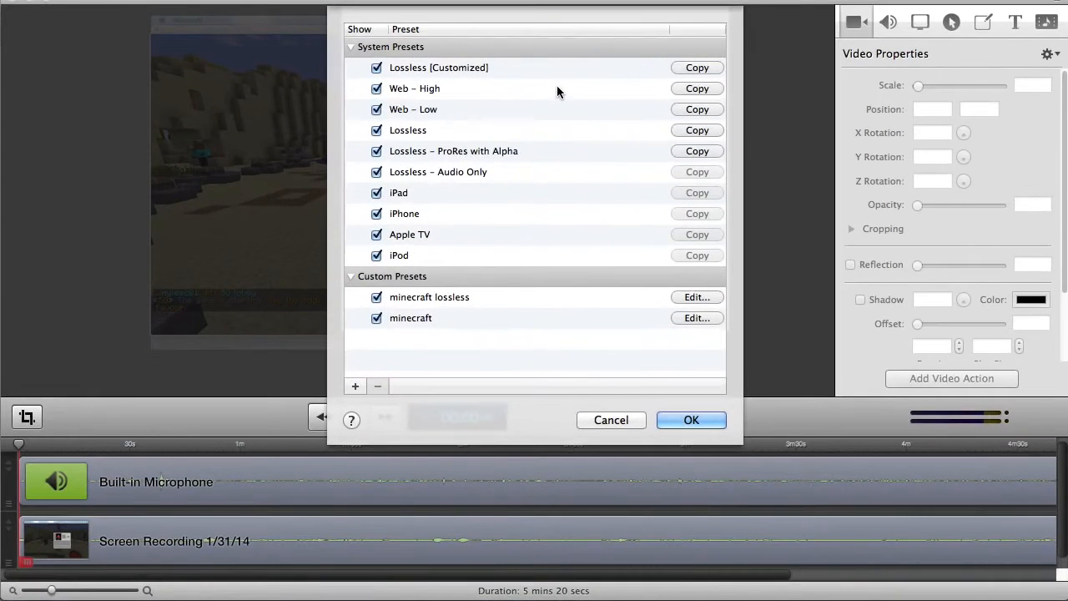
left_click(697, 66)
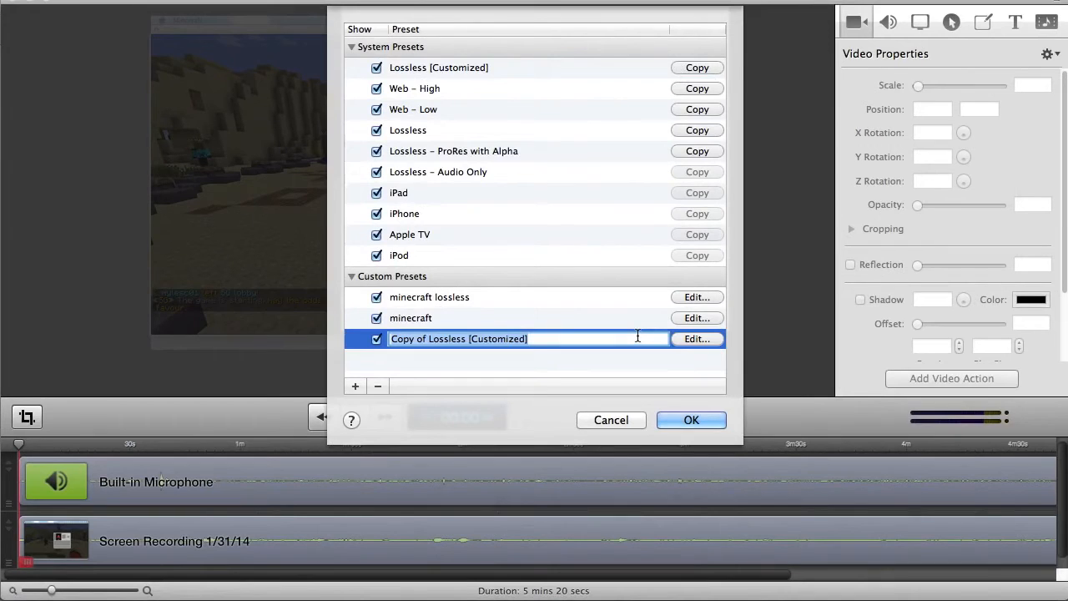
type("Tutorial")
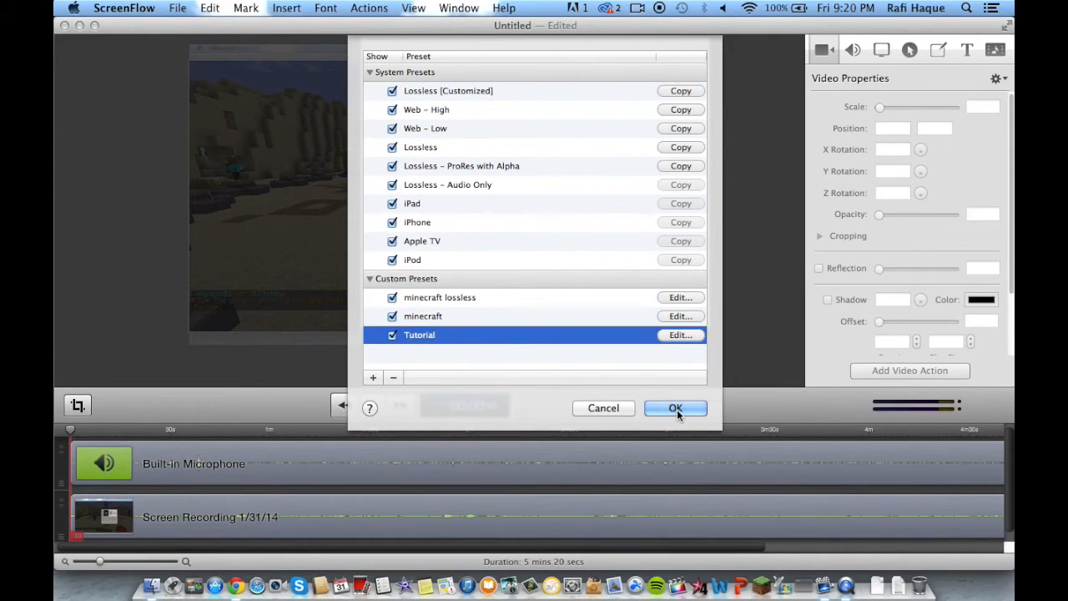
left_click(675, 408)
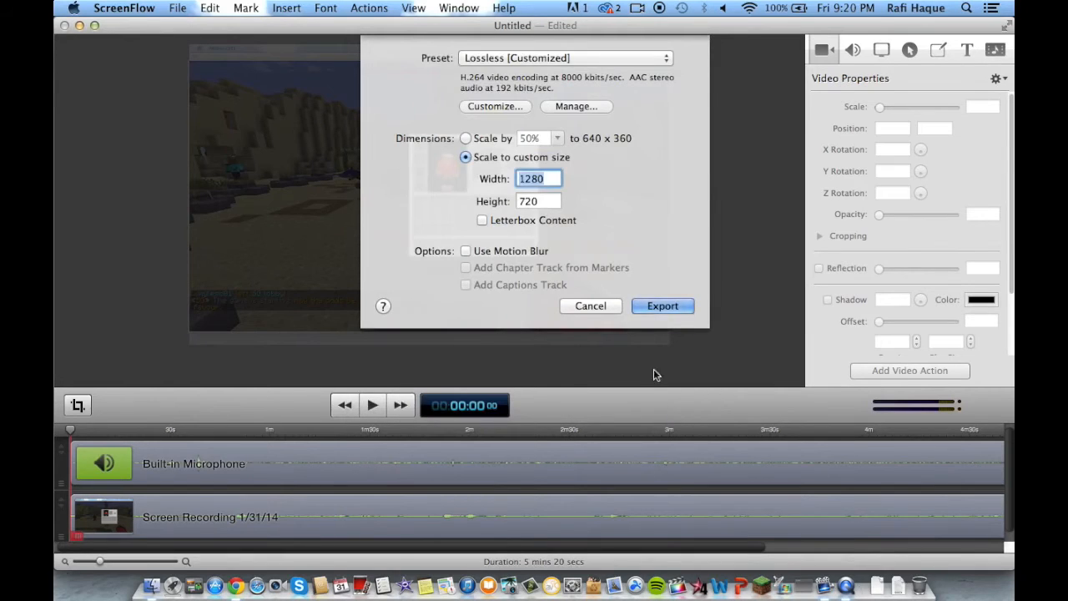
left_click(566, 57)
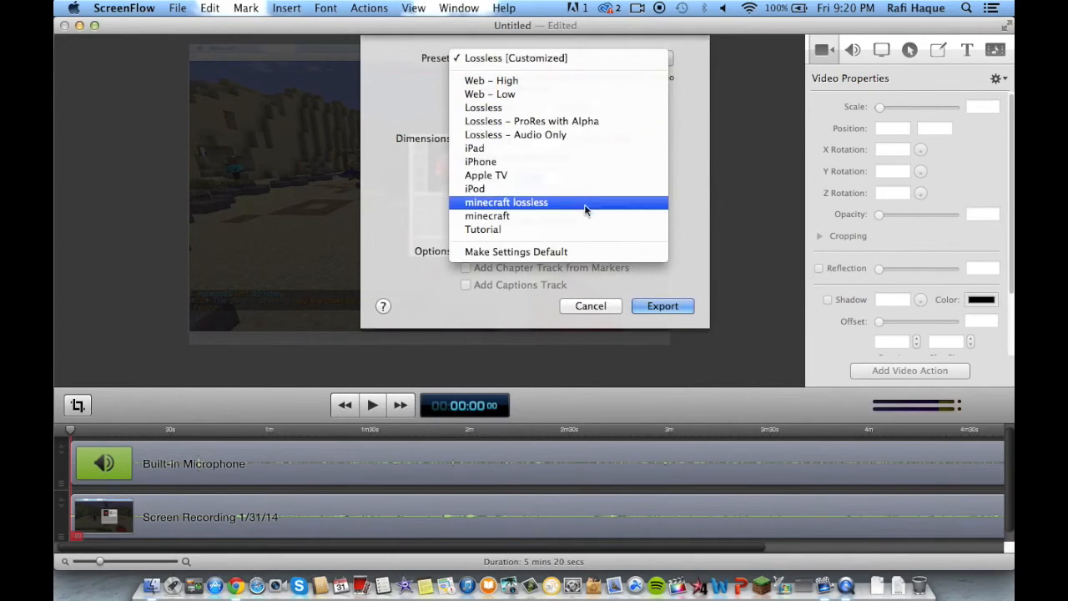
left_click(483, 229)
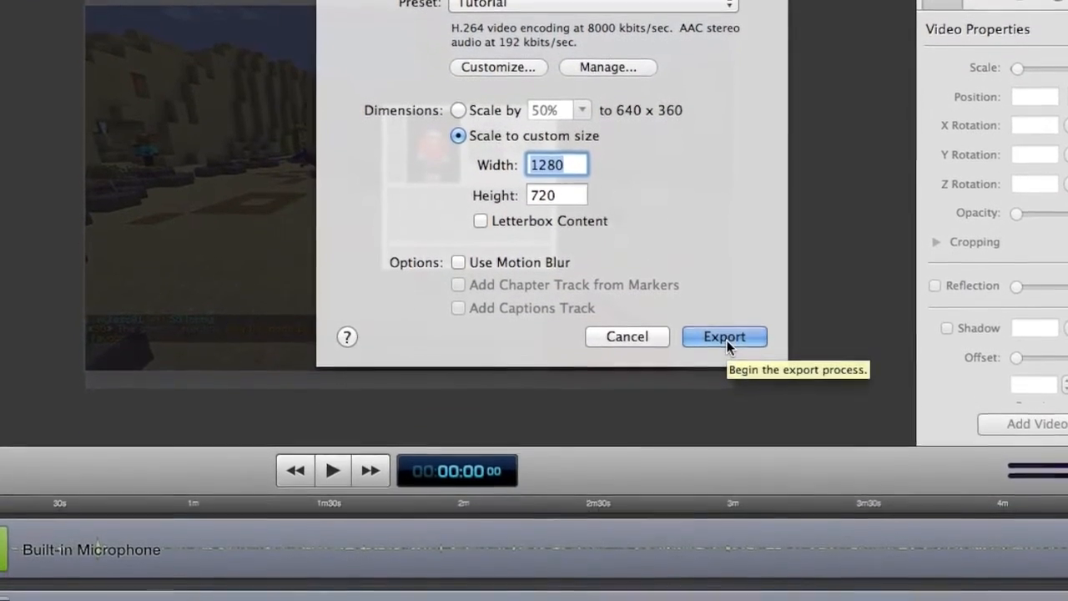
Export the movie to the Desktop as YT tut minecraft, then launch HandBrake via Spotlight.
left_click(724, 337)
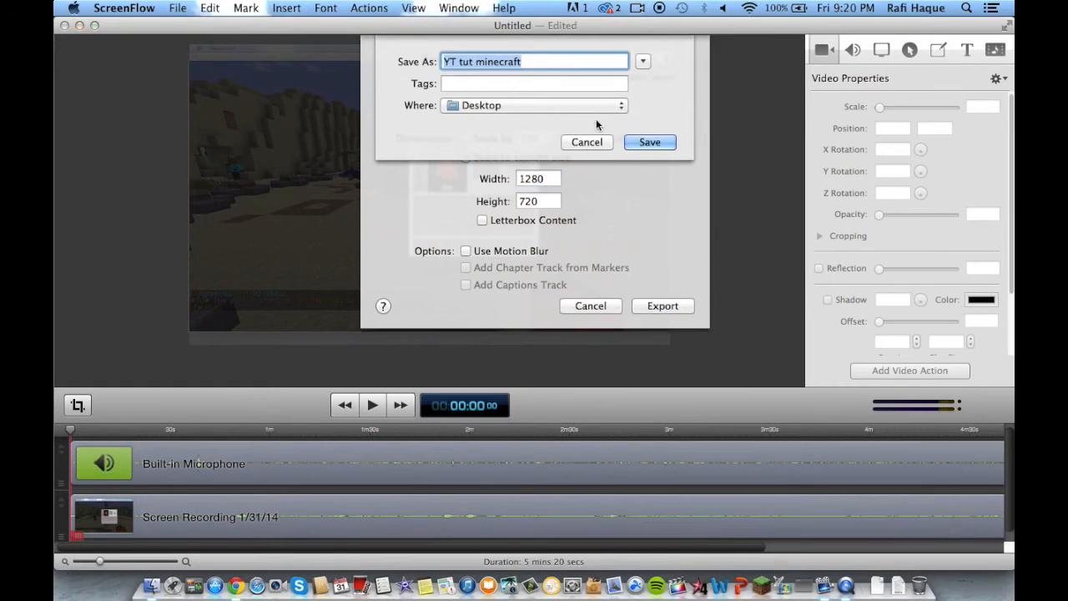
left_click(649, 142)
type("handra")
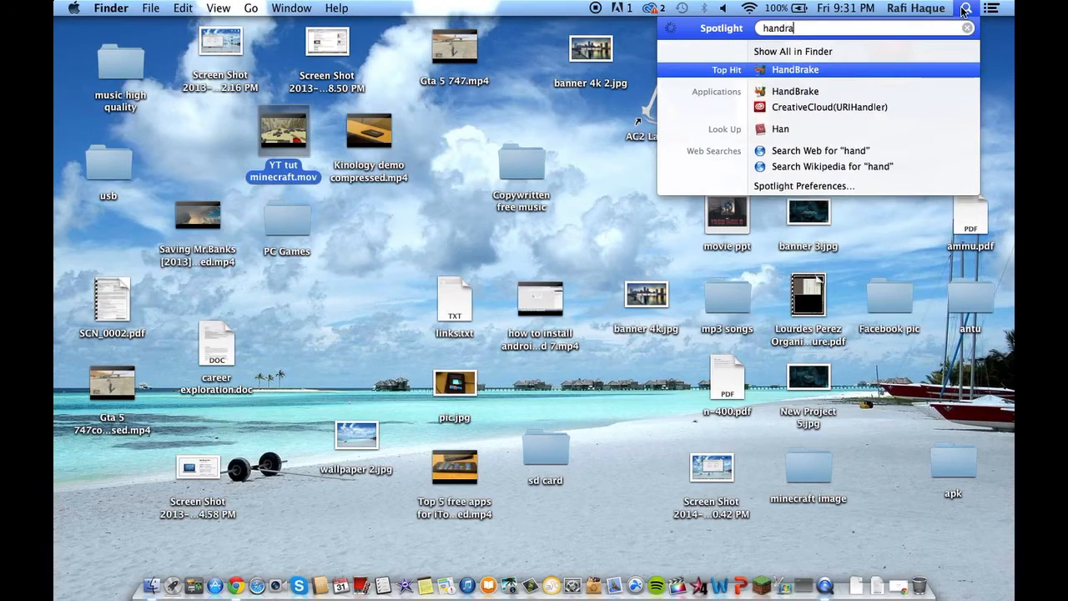
key("backspace")
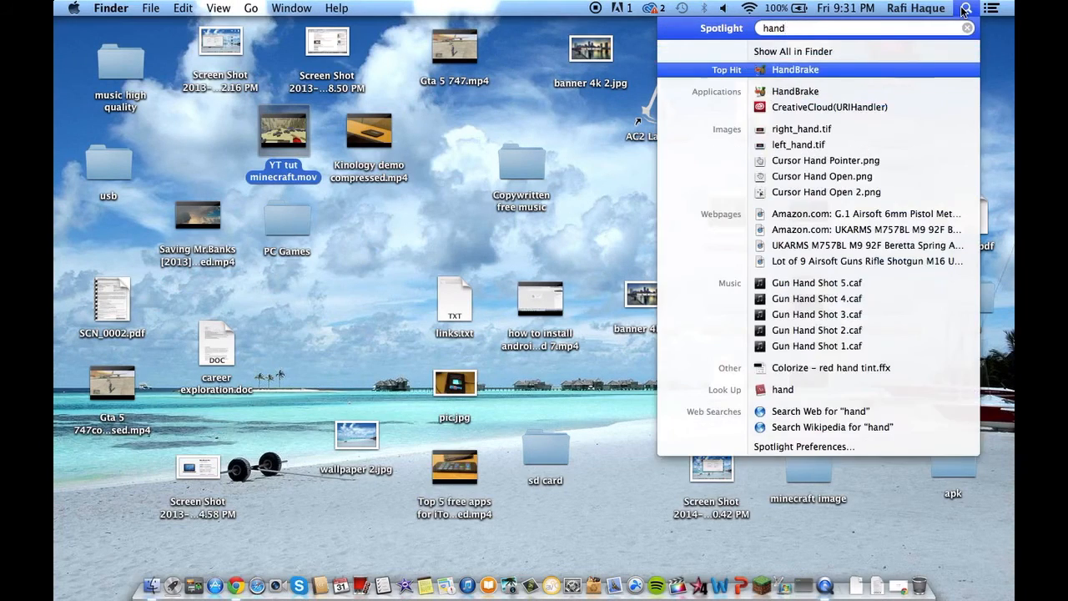
left_click(794, 70)
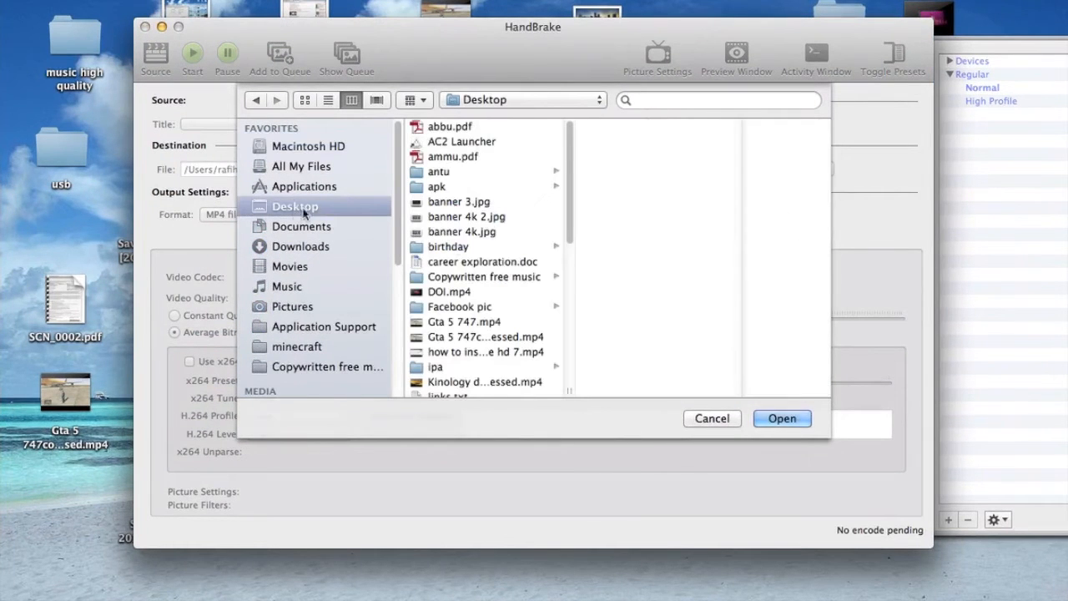
Load YT tut minecraft.mov and set a web-optimized output comp YT tut minecraft.mp4 on the Desktop.
left_click(781, 417)
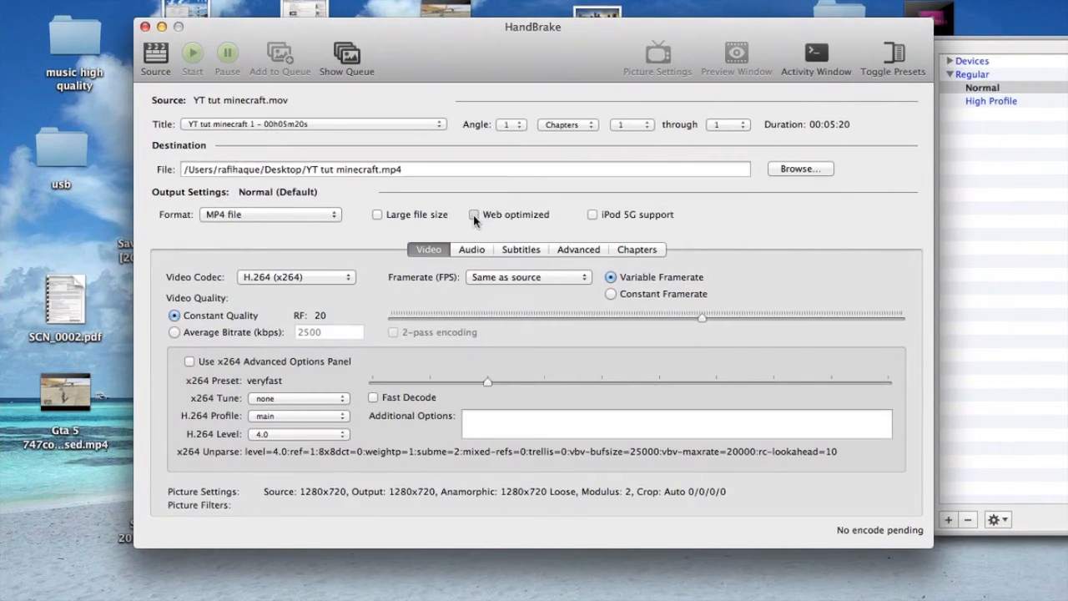
left_click(798, 168)
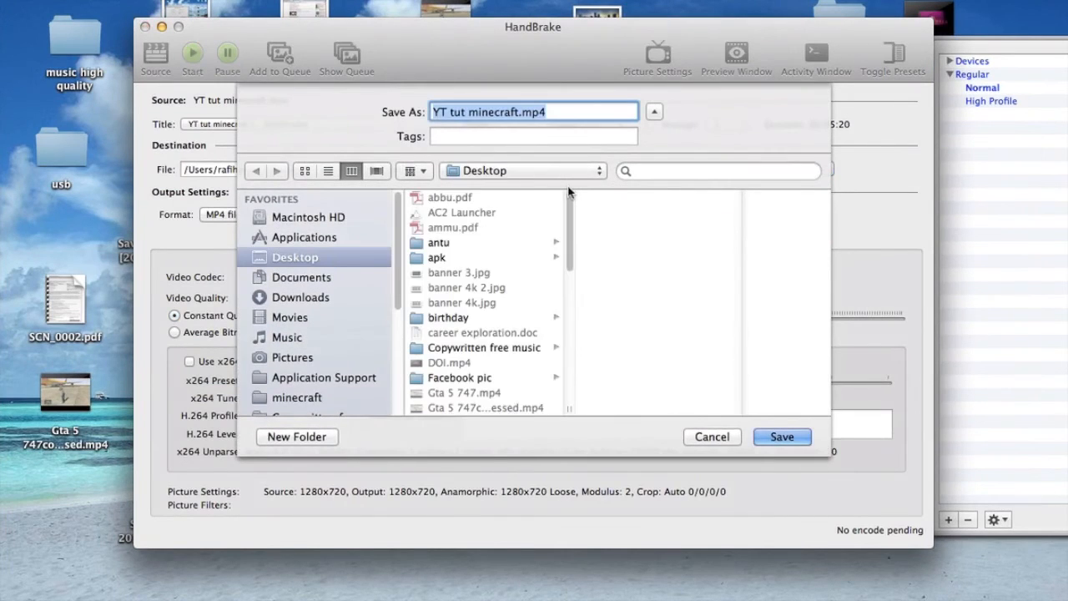
left_click(781, 437)
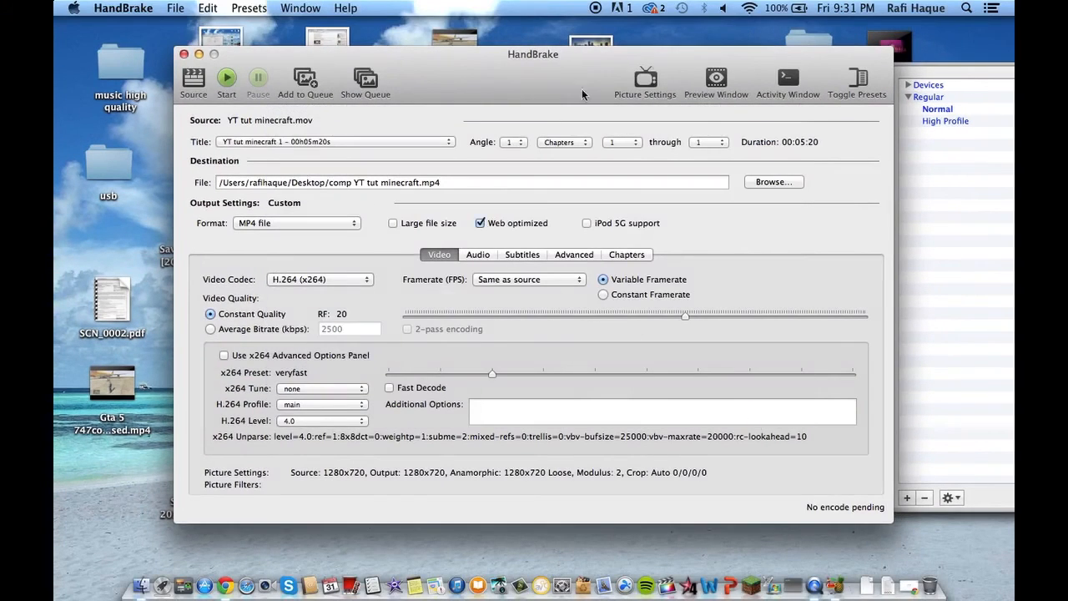
left_click(227, 78)
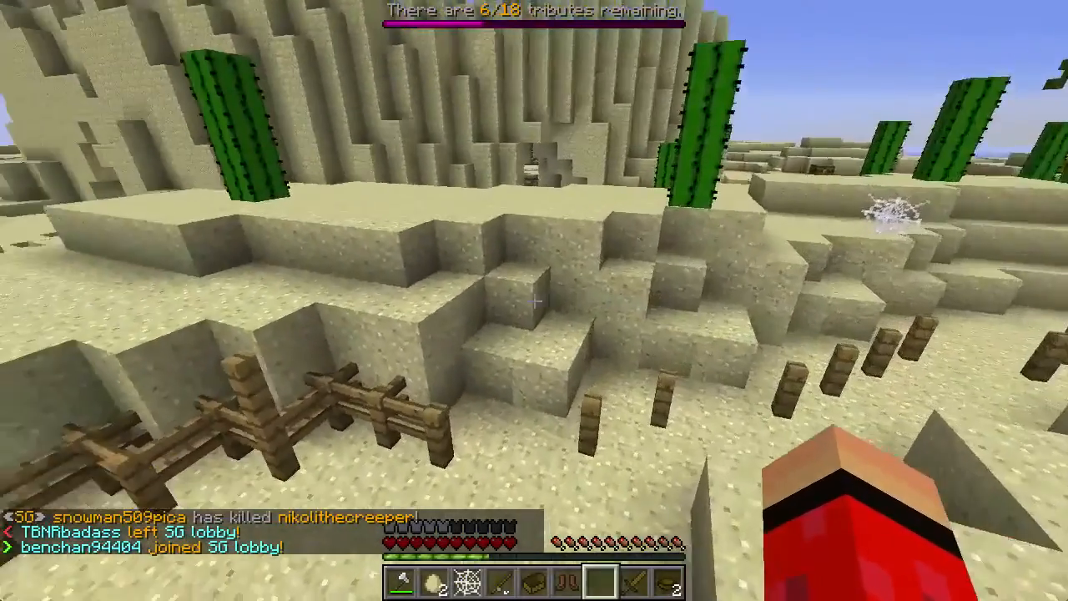
key("e")
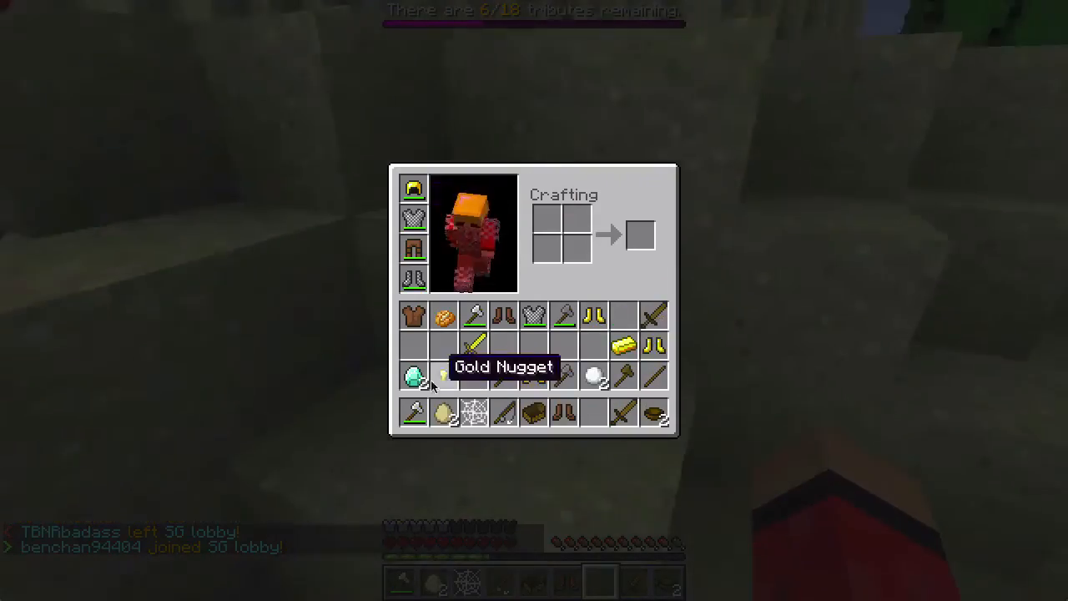
key("Escape")
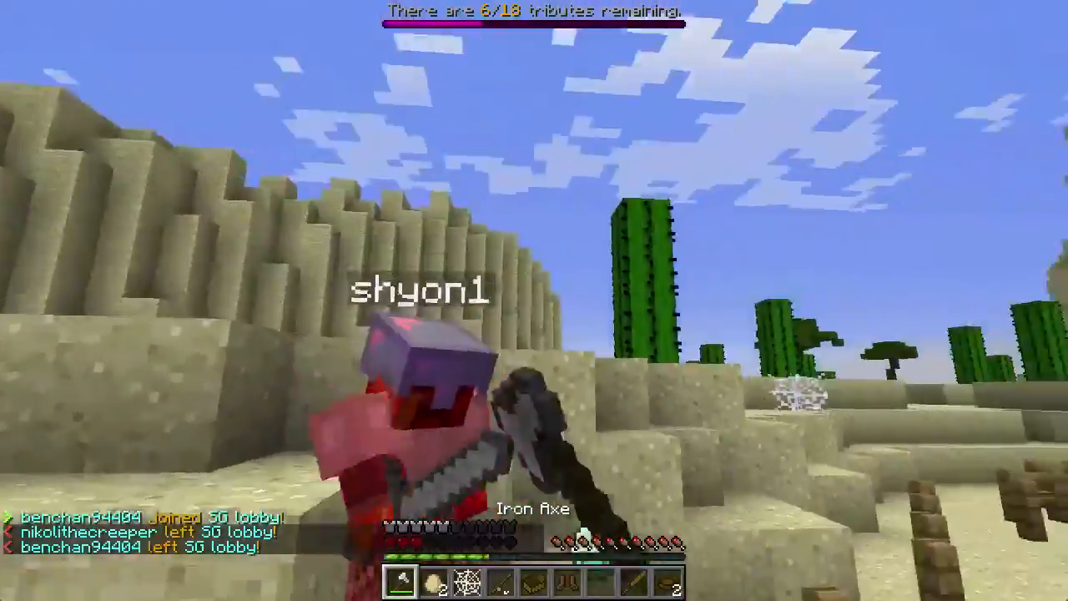